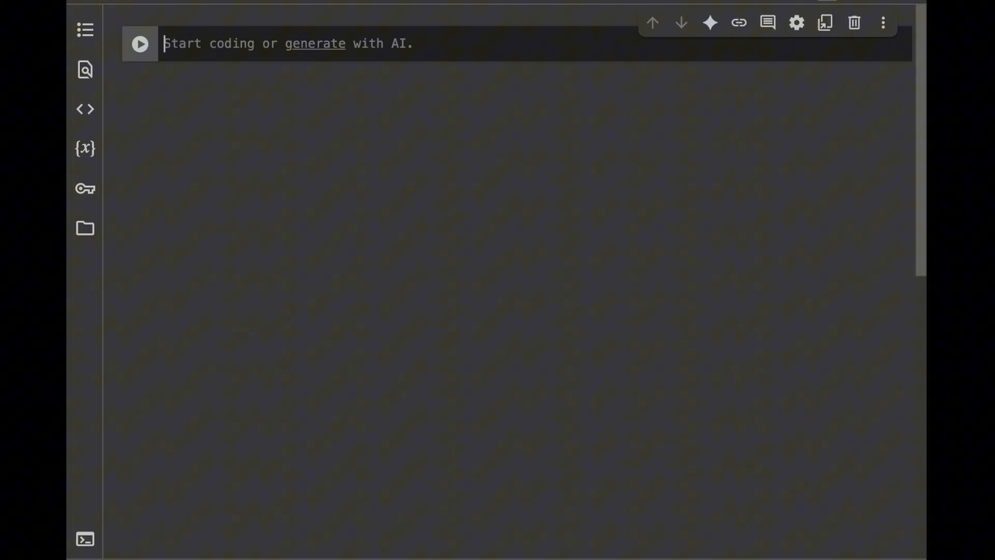
Run !pip install lazypredict in the first cell and wait for it to finish.
text(!pip install lazy)
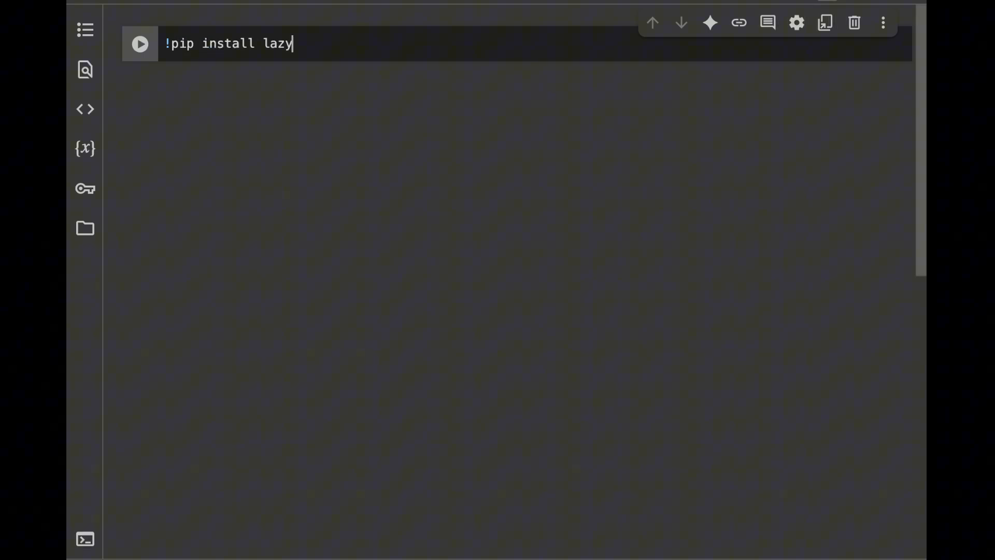
text(predict)
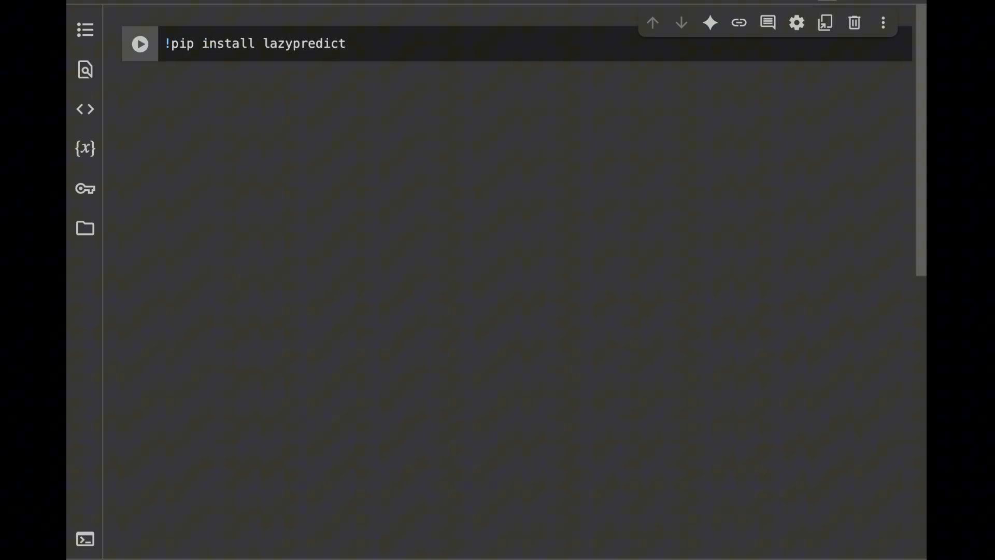
click(140, 43)
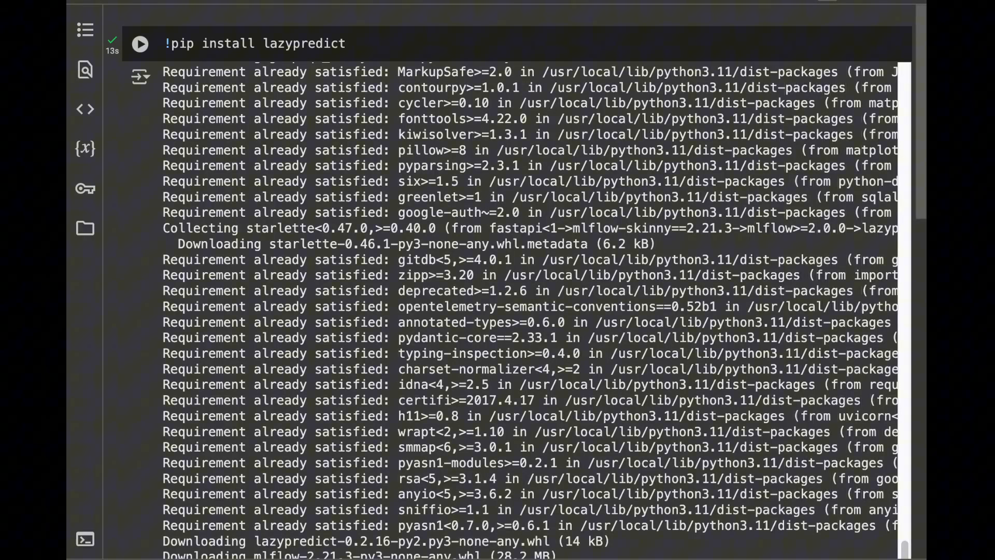
scroll(down, 3)
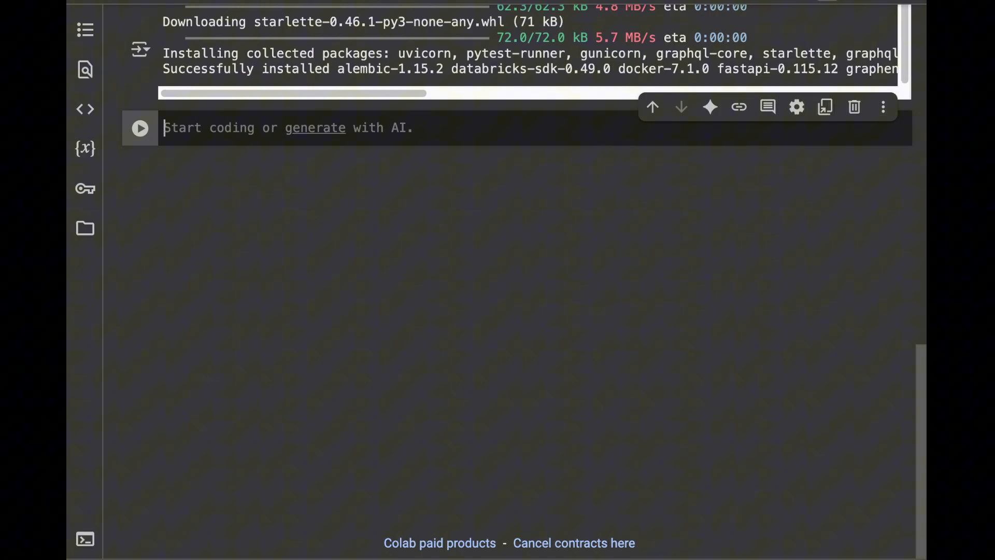
Write the imports for lazypredict and LazyClassifier from lazypredict.Supervised.
text(import la)
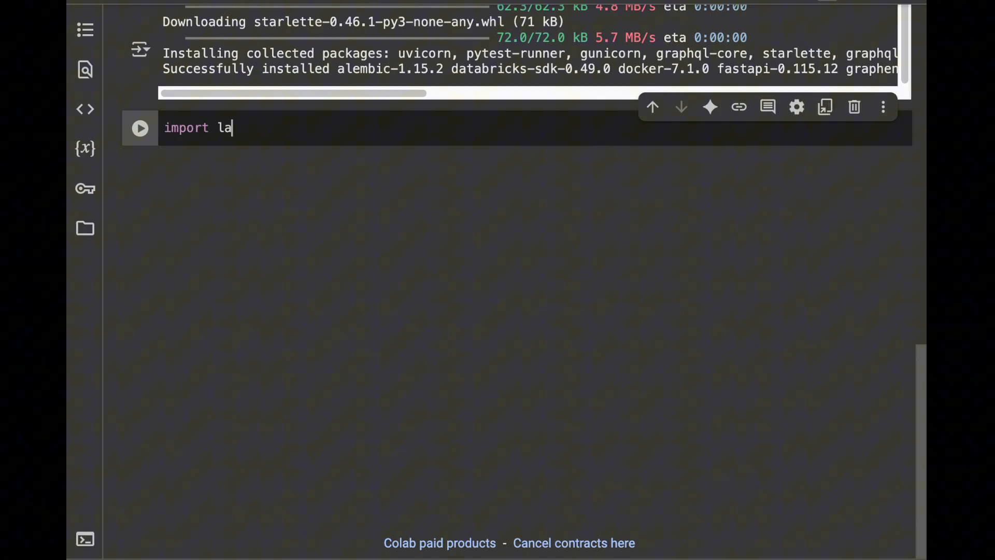
text(zypredict)
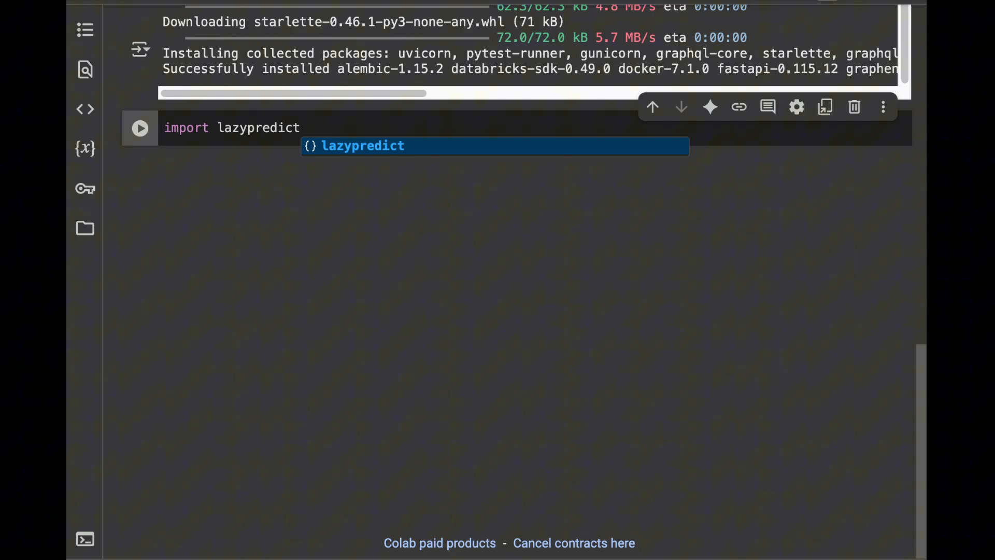
text(from)
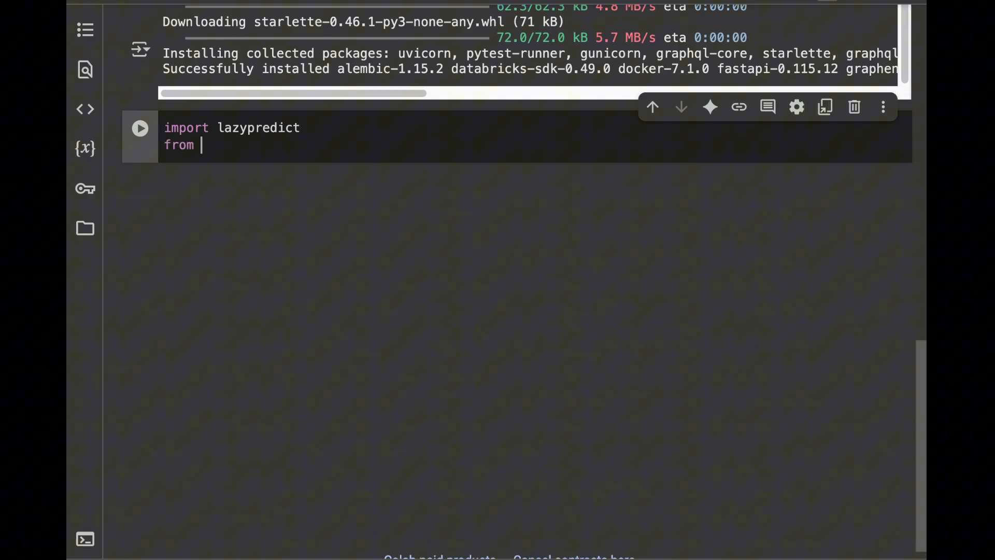
text(lazypredc)
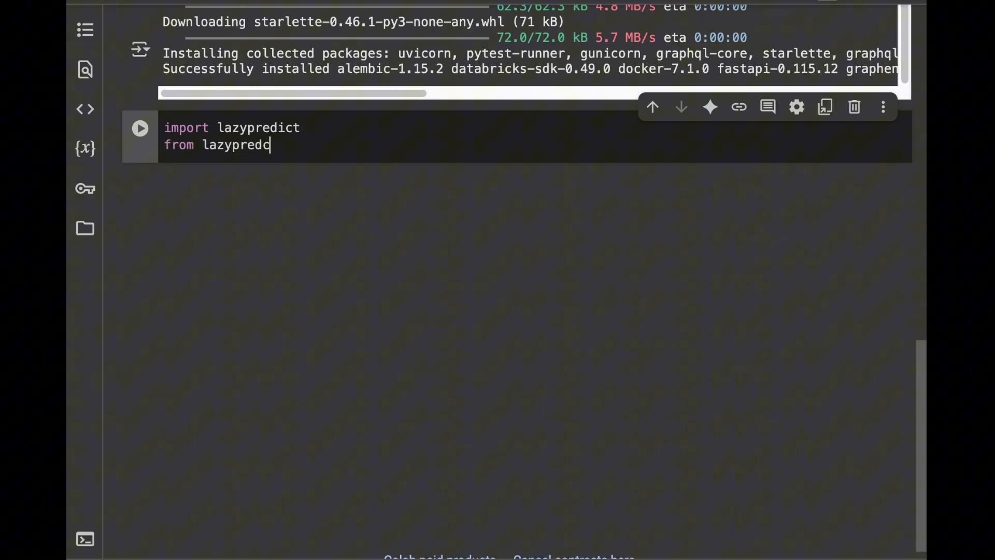
text(ict.)
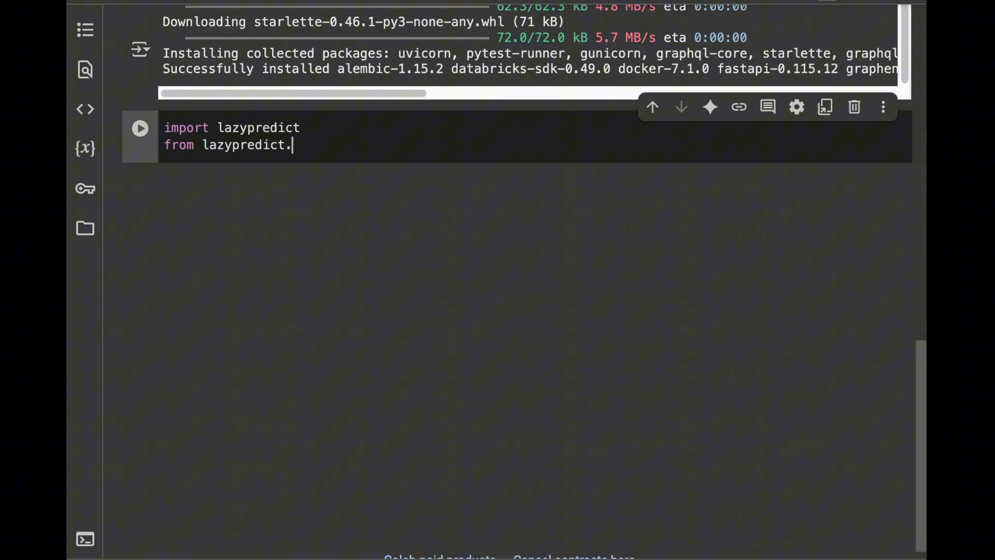
text(Supervised)
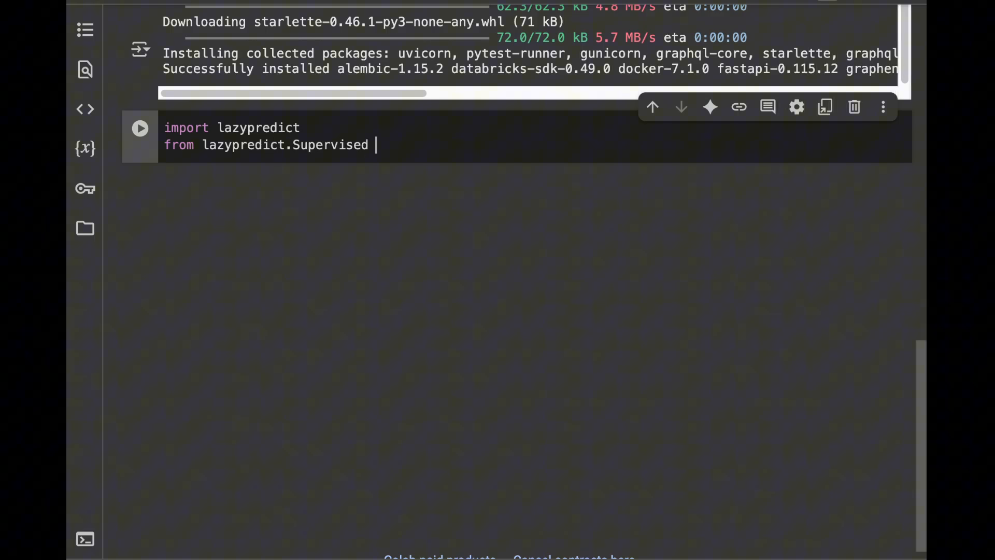
text(import LazyC)
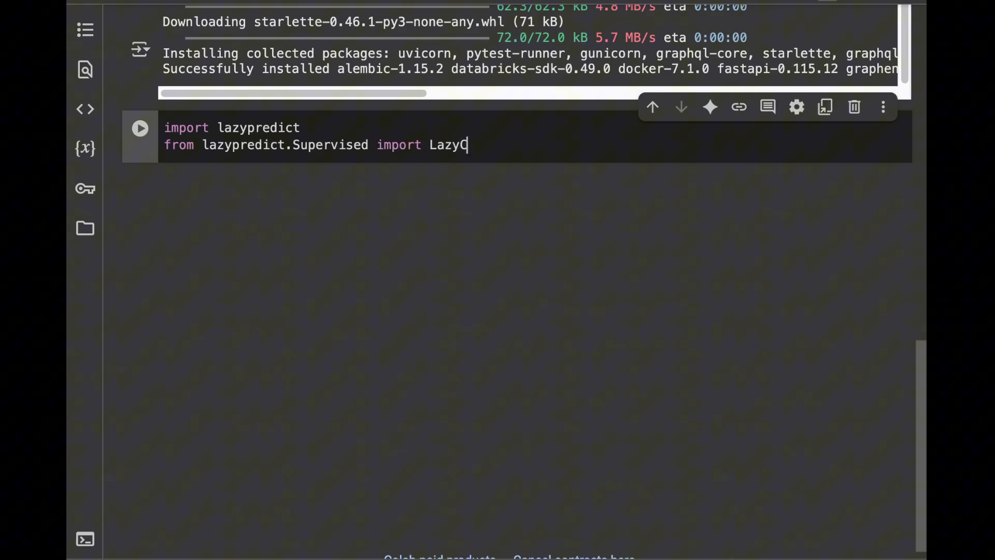
text(lassifier)
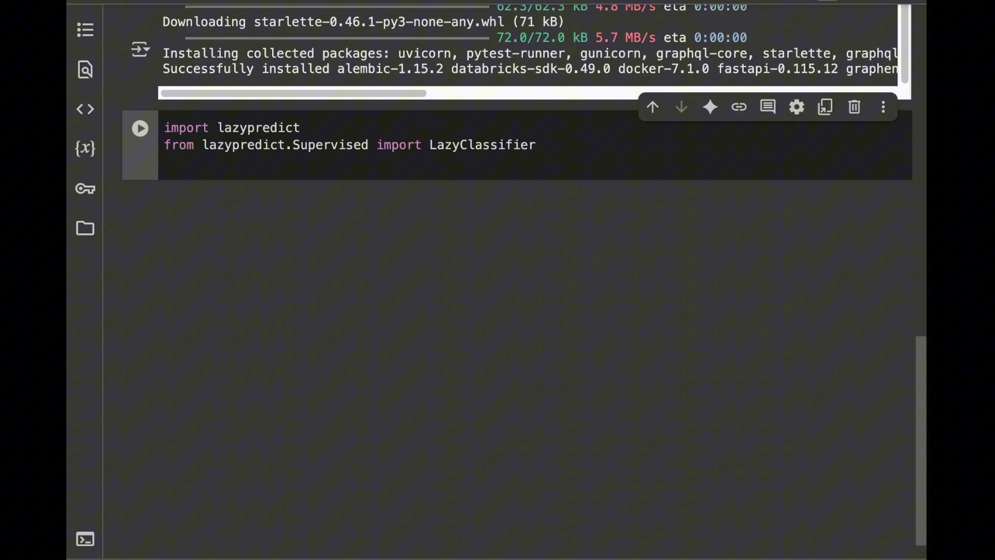
Add imports for make_classification and train_test_split from sklearn, then run the cell.
text(f)
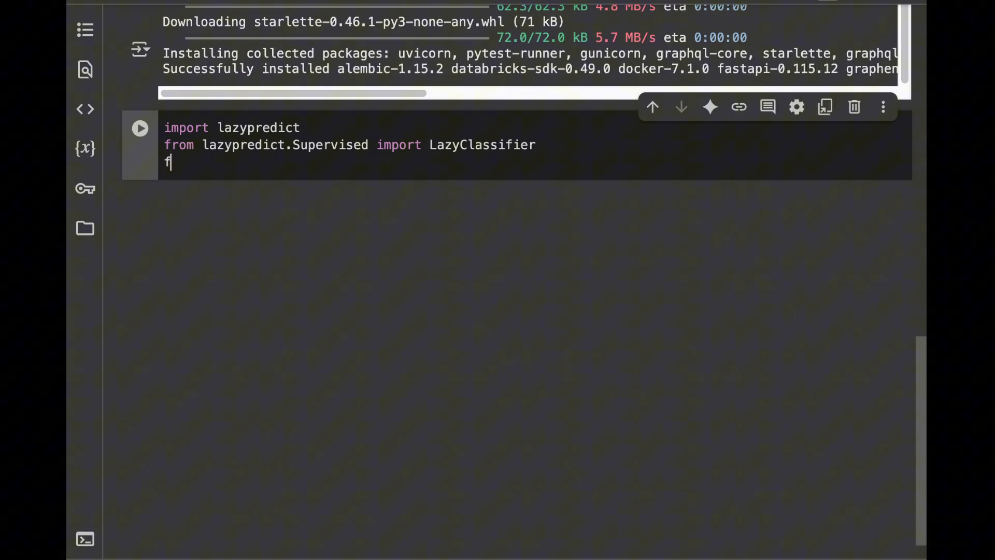
text(rom sklearn.dat)
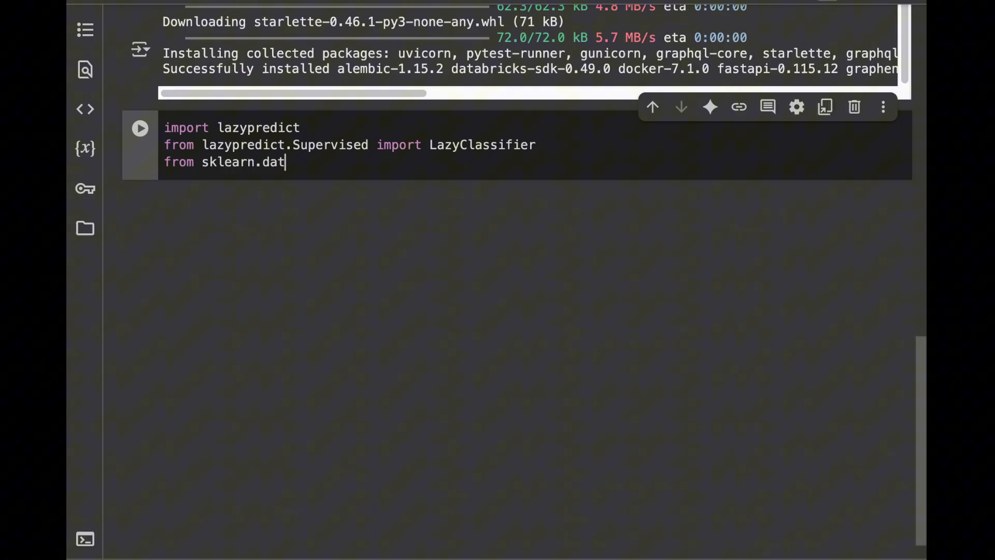
text(asets impo)
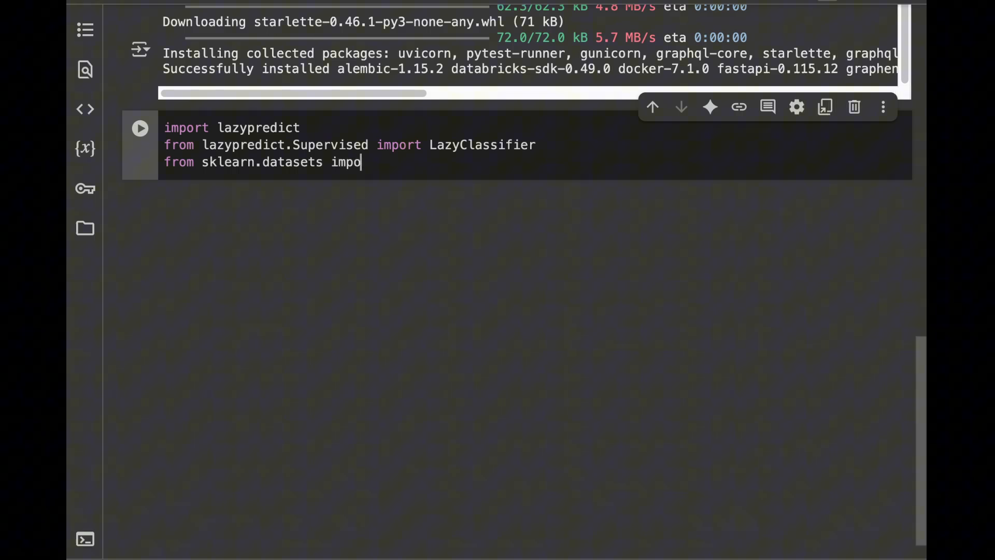
text(rt make_classif)
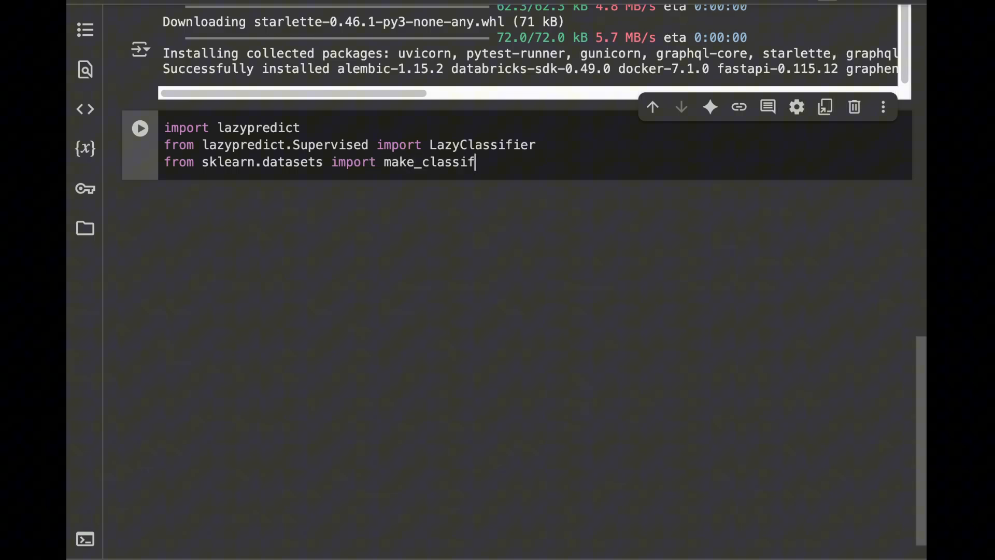
text(ication)
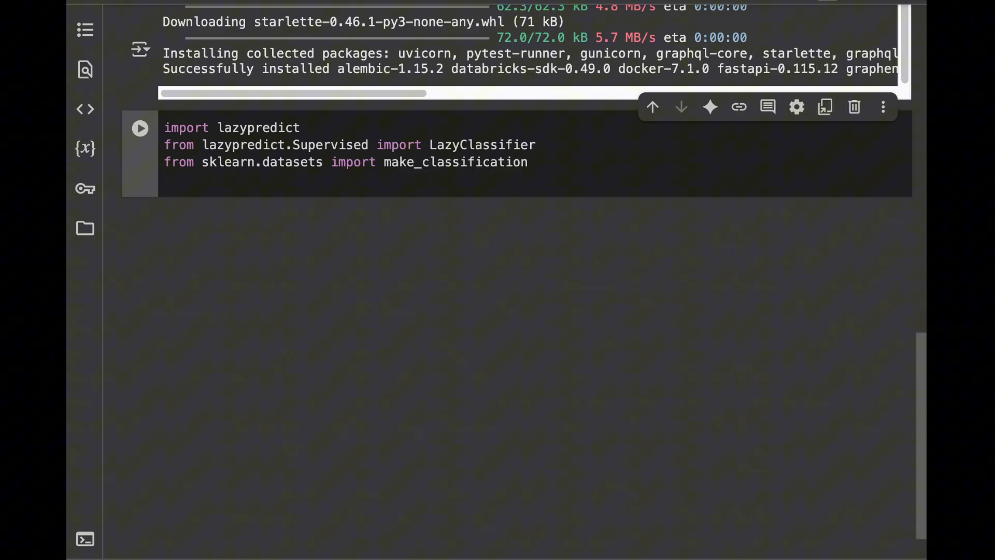
text(from sklearn)
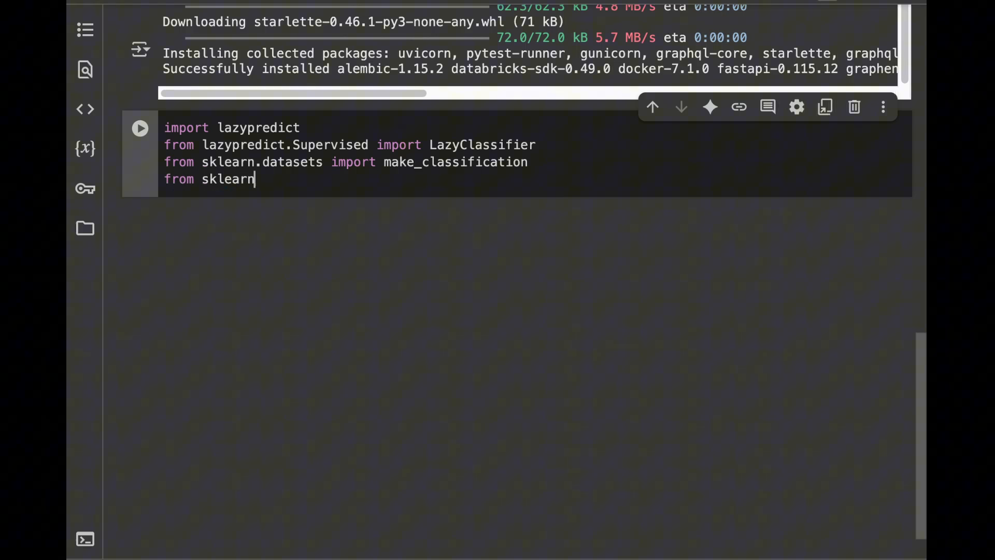
text(.model_selection impor)
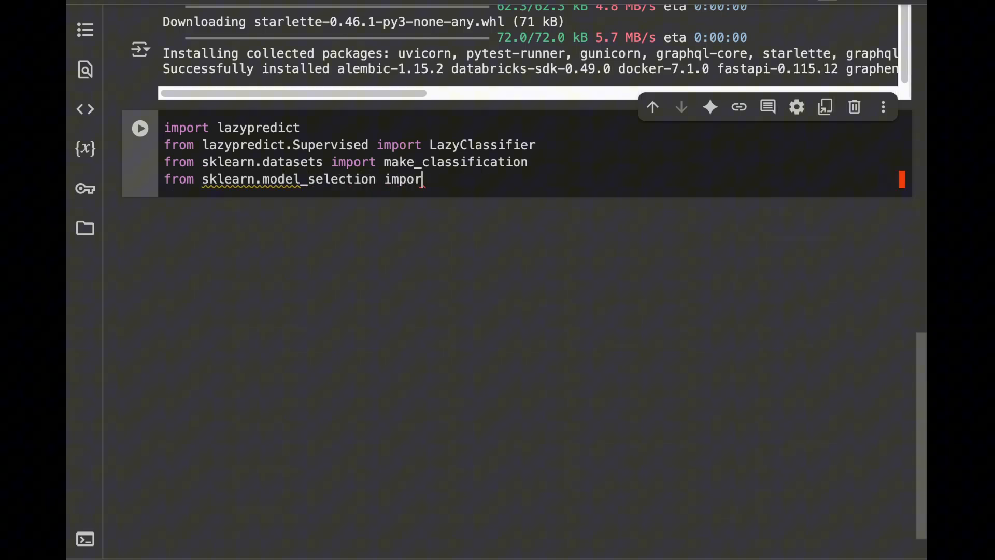
text(train_te)
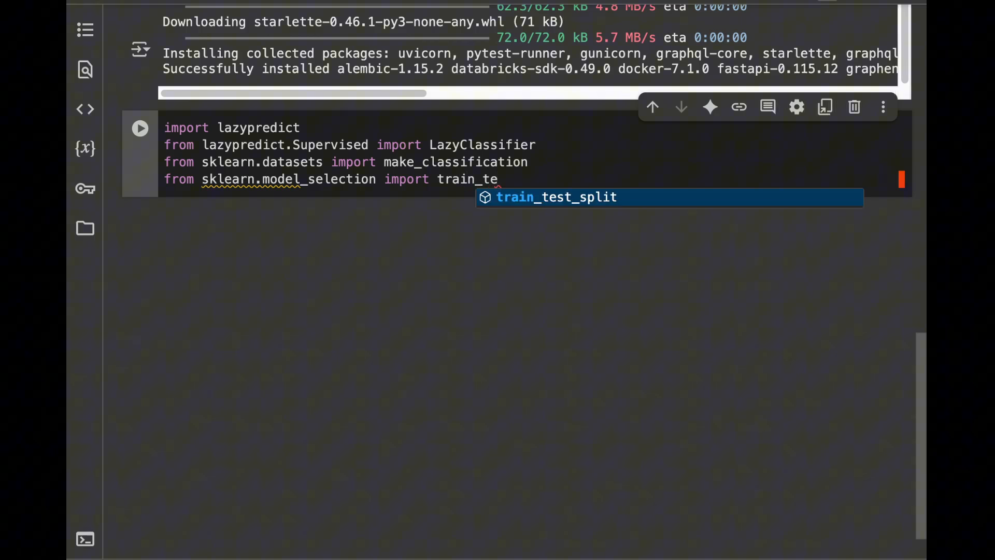
key(Tab)
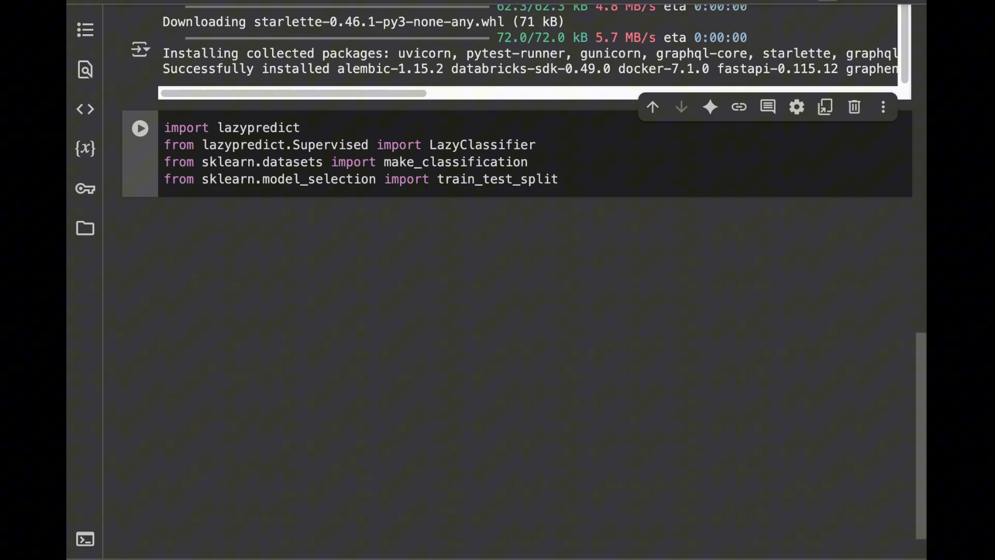
click(140, 128)
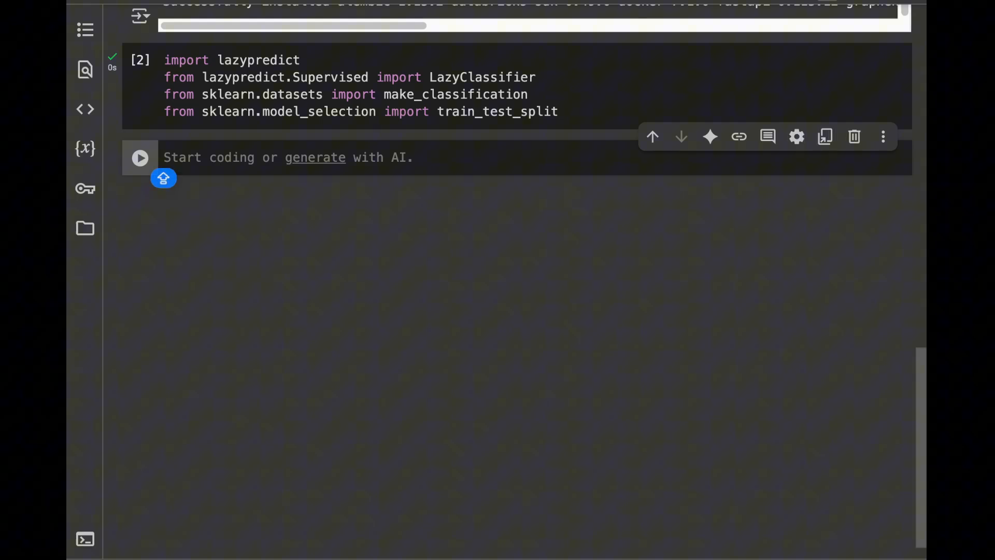
Write X, y = make_classification(n_samples = 2000, n_features = 20).
text(X , y)
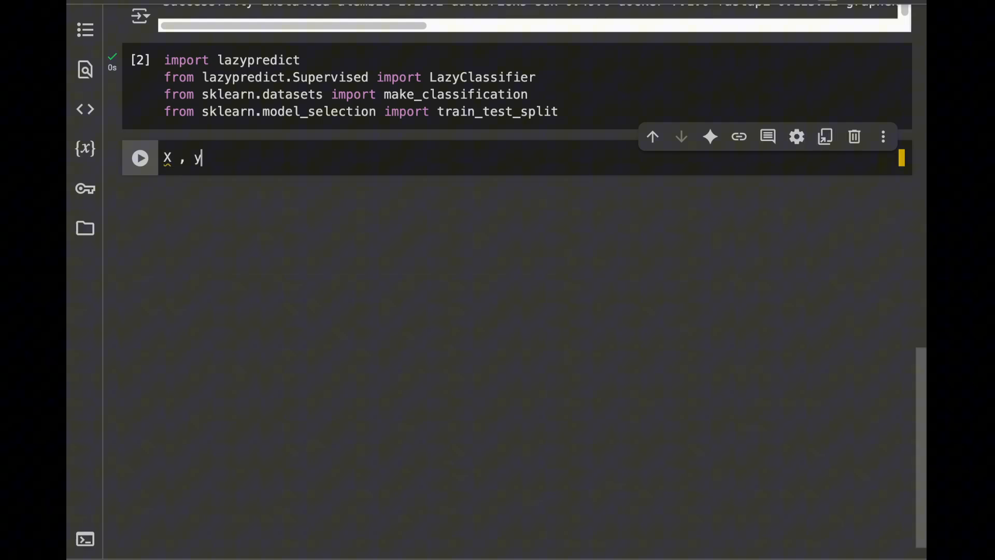
text(= make_)
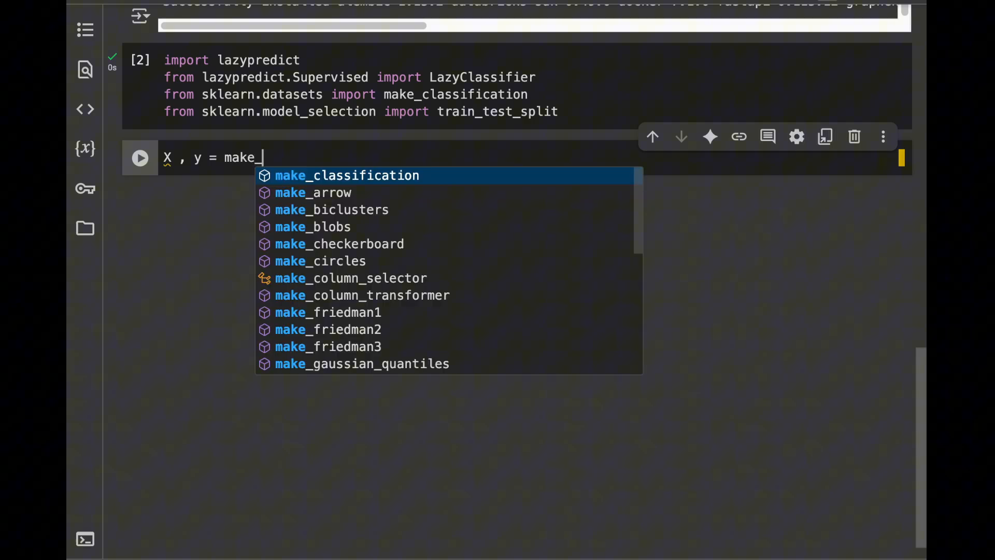
text(c)
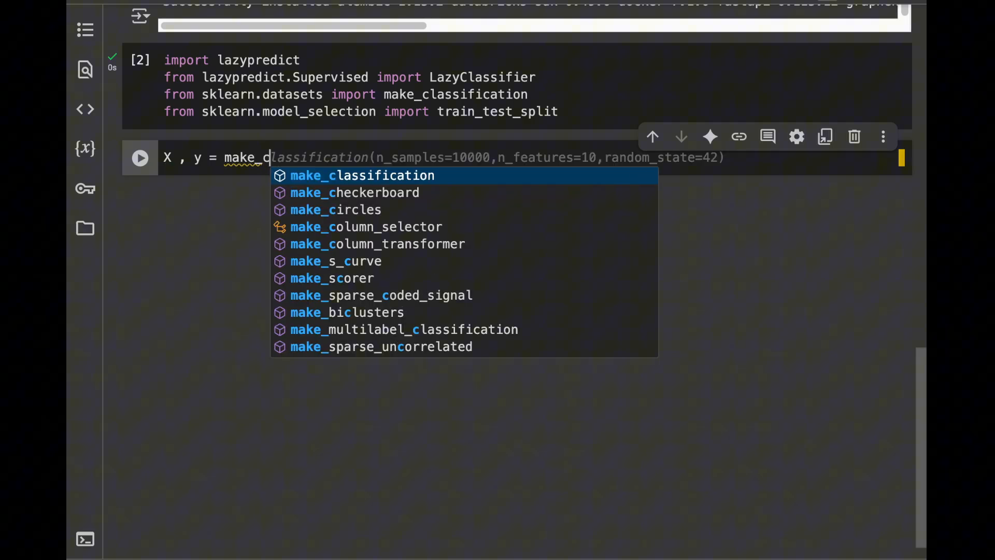
text(lassification(n_)
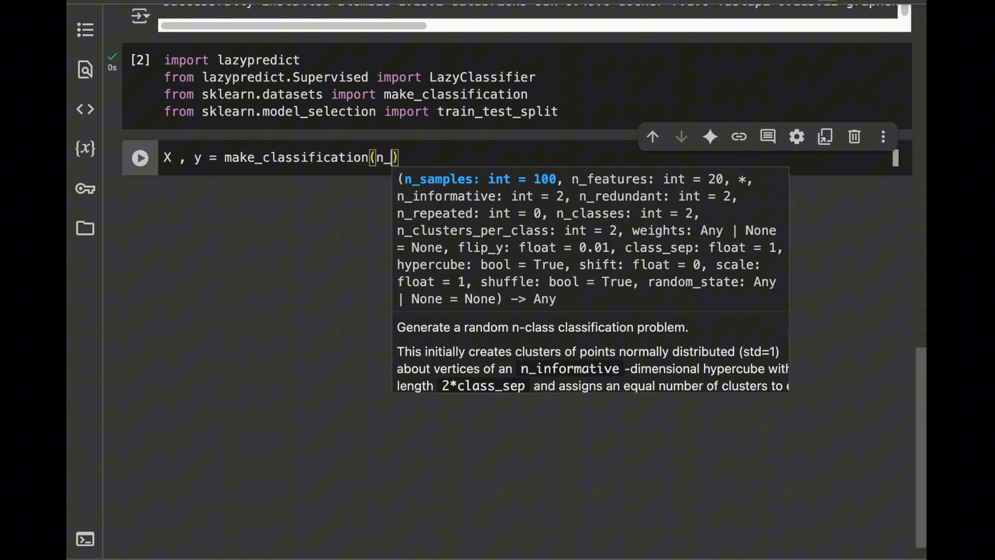
text(samples =)
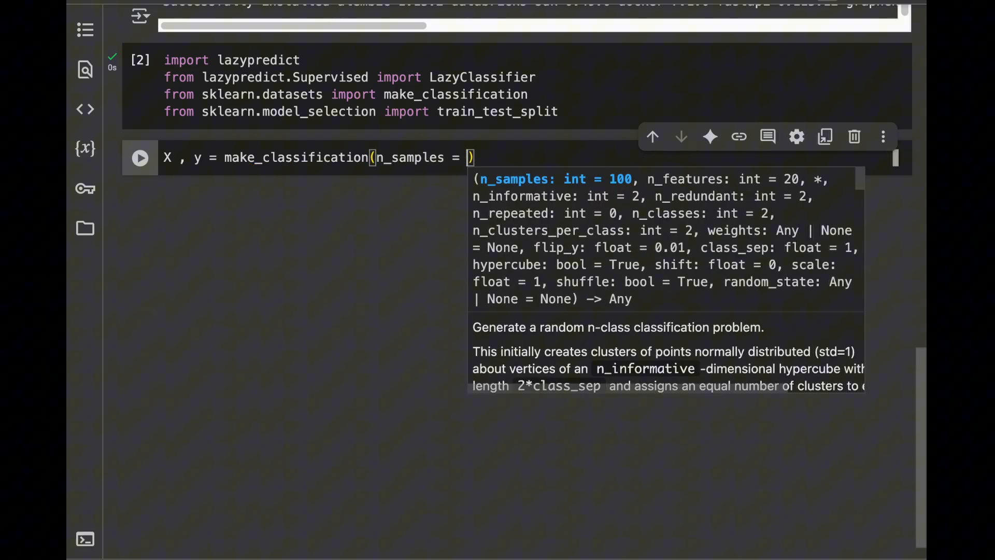
text(2000,)
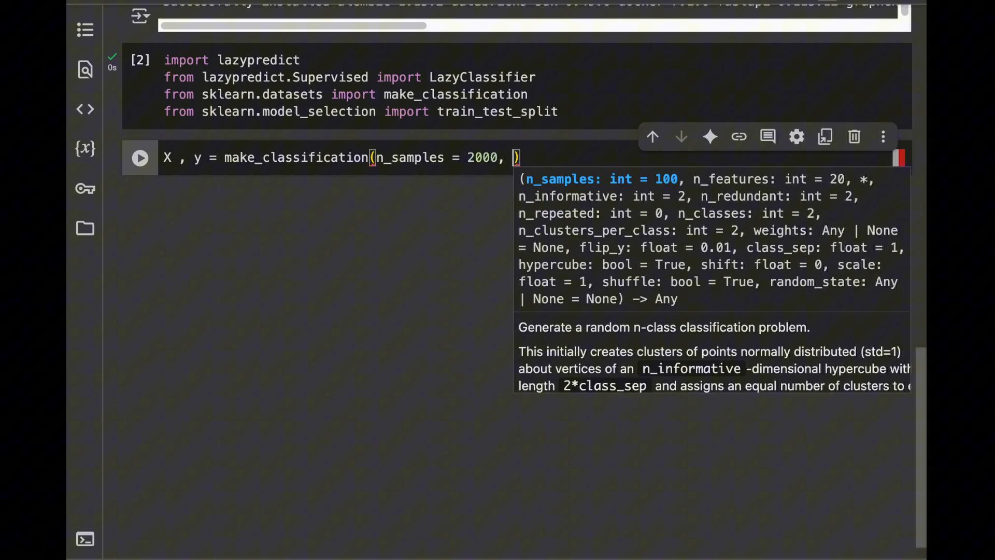
text(n)
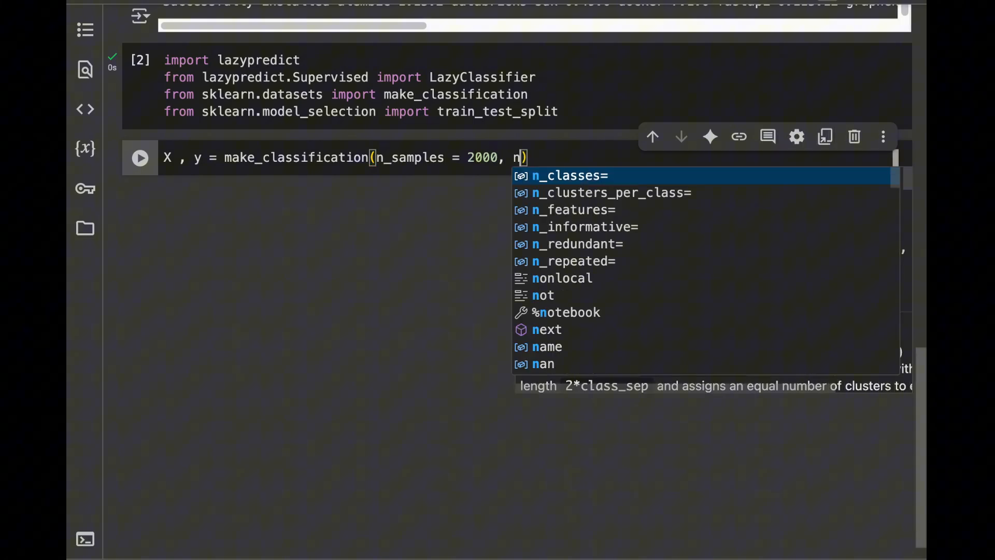
text(_features = 20)
text(X)
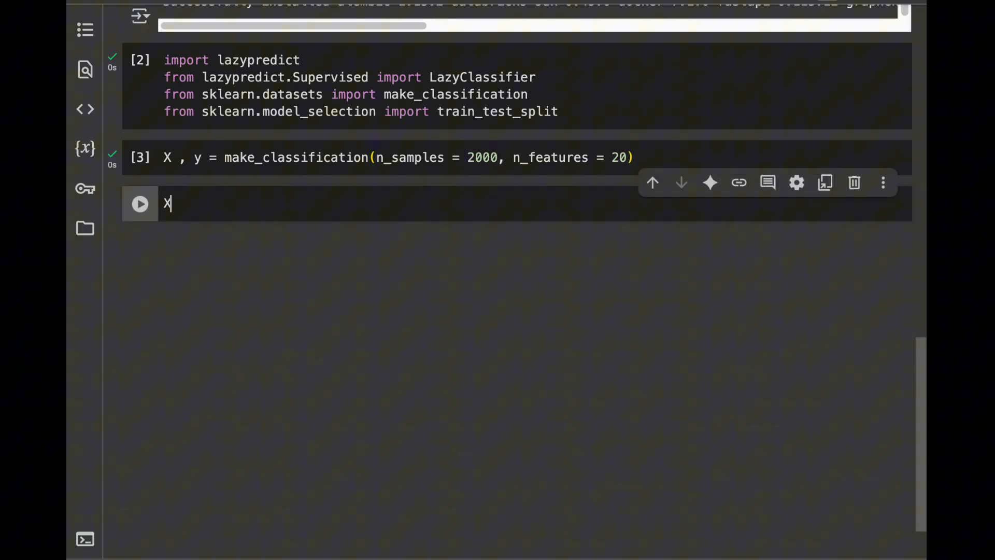
Display the feature matrix X, then the 0/1 label array y.
click(139, 204)
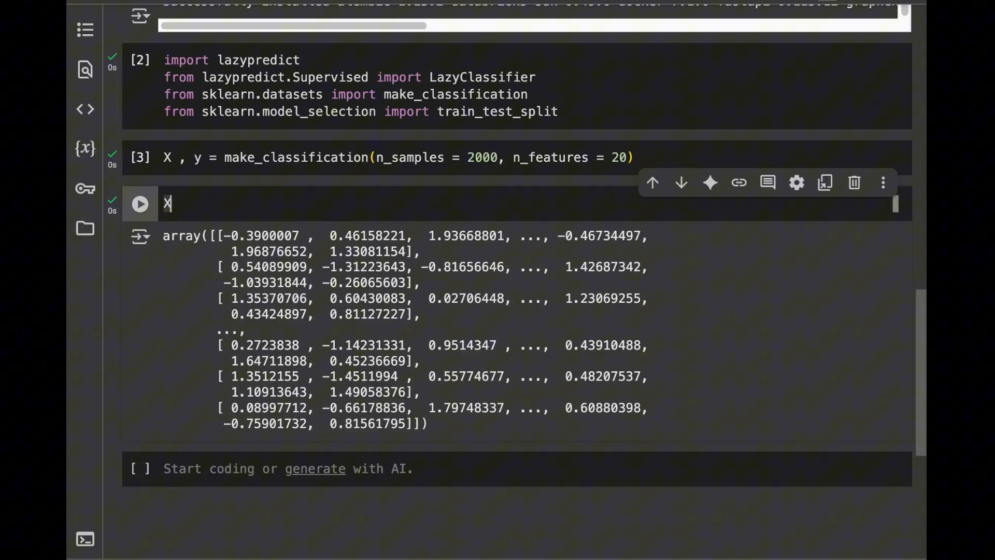
text(y)
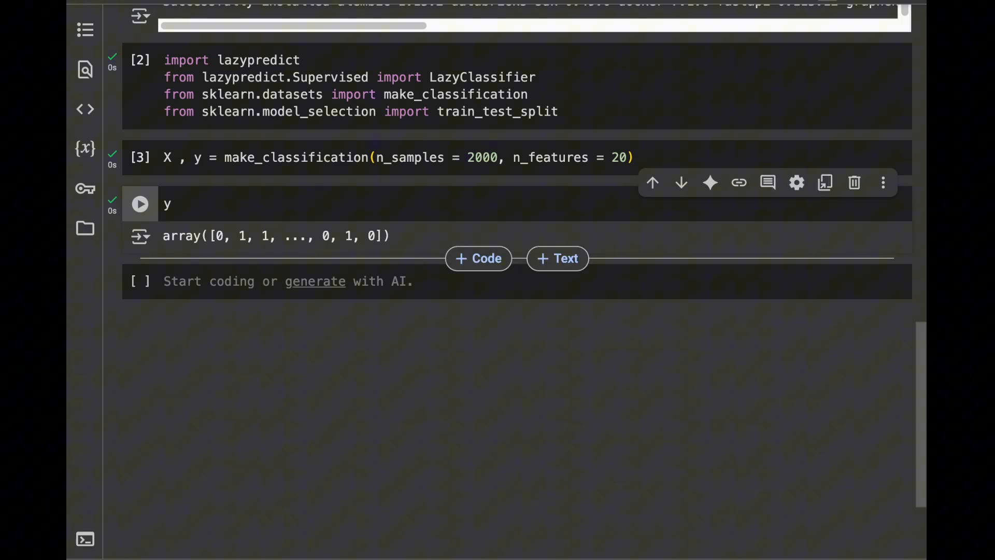
click(140, 205)
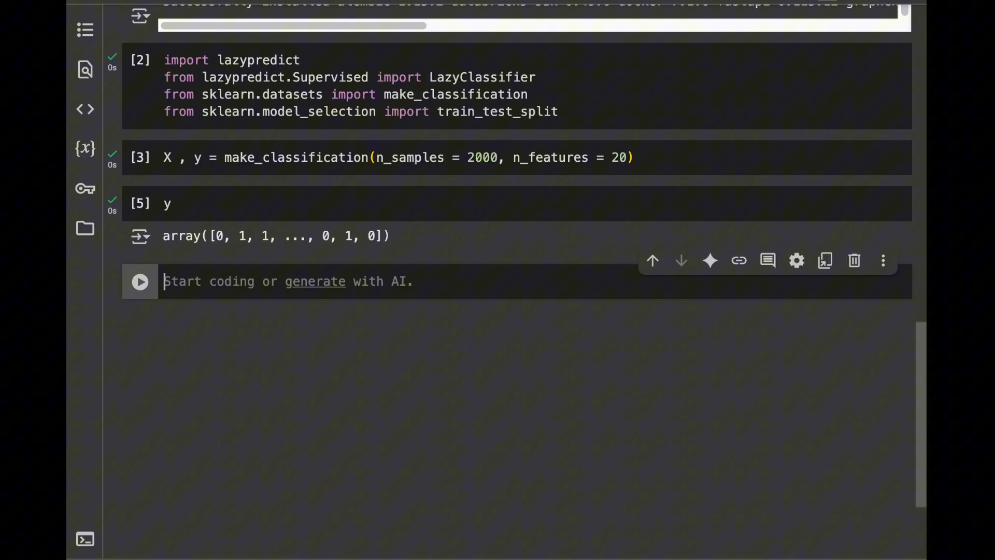
Write X_train, X_test, y_train, y_test = train_test_split(X, y, test_size = 0.25).
text(X)
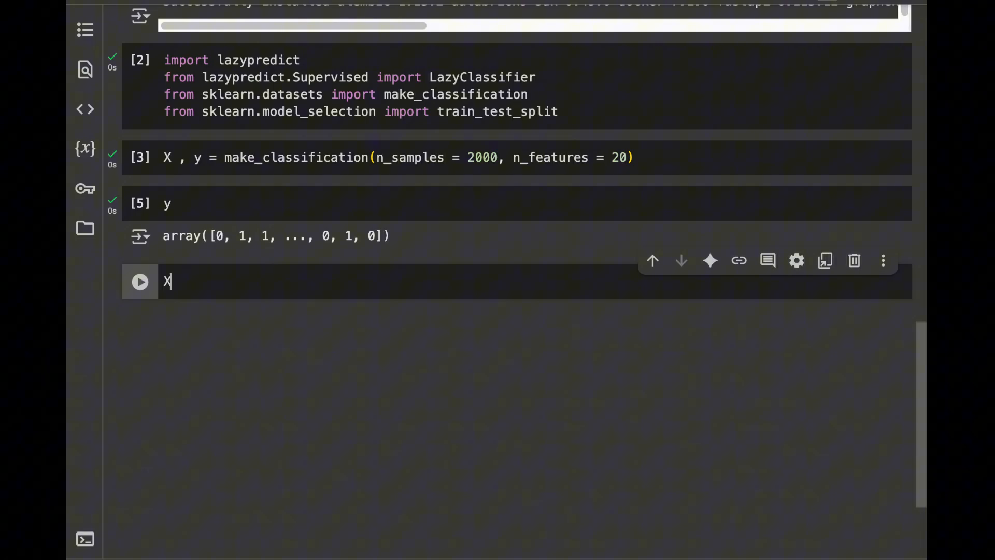
text(_train,)
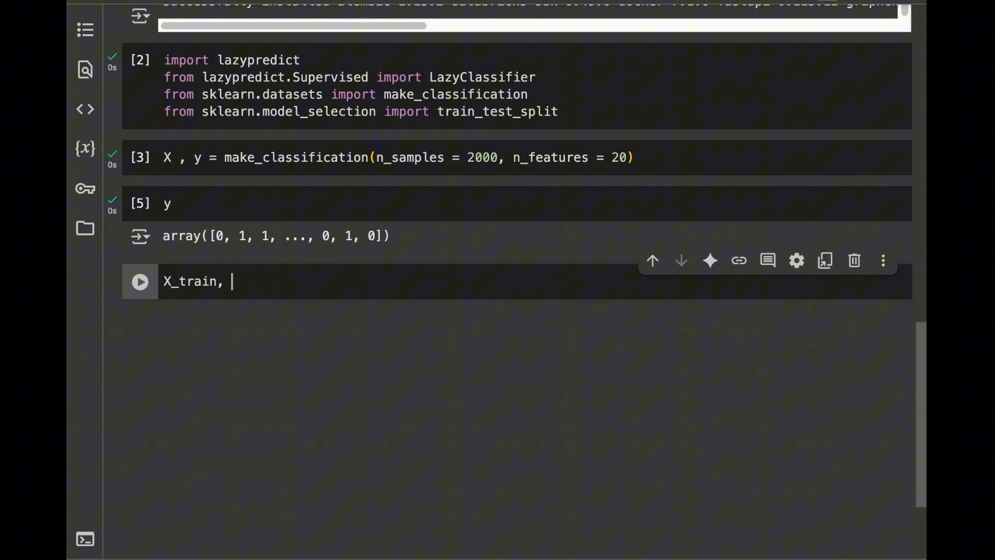
text(X_test,)
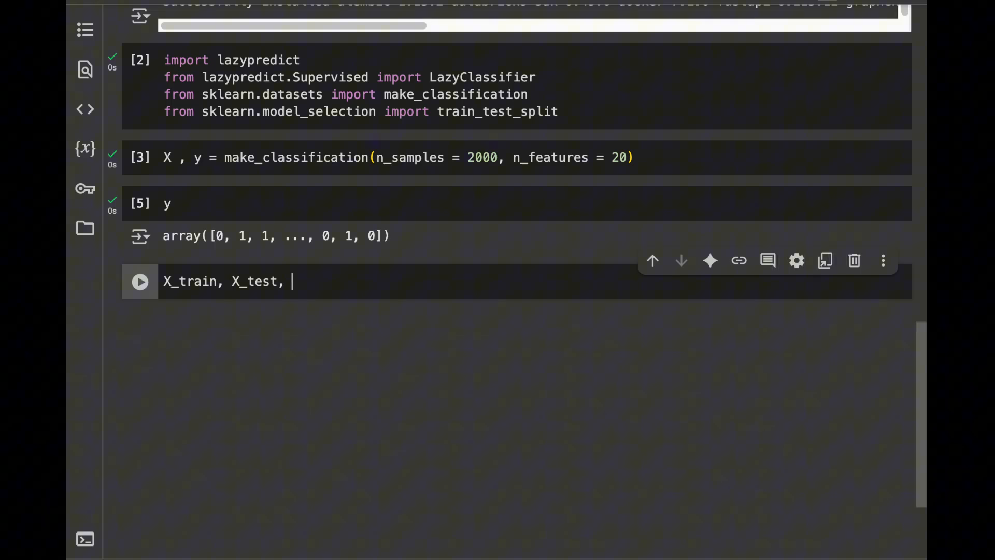
text(y_train, y_test =)
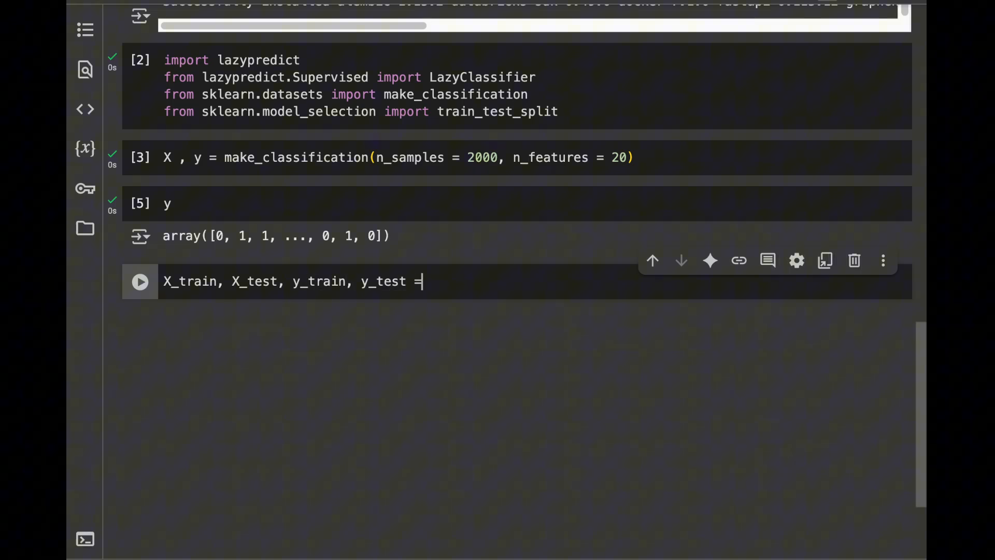
text(train_test_split(X, y,)
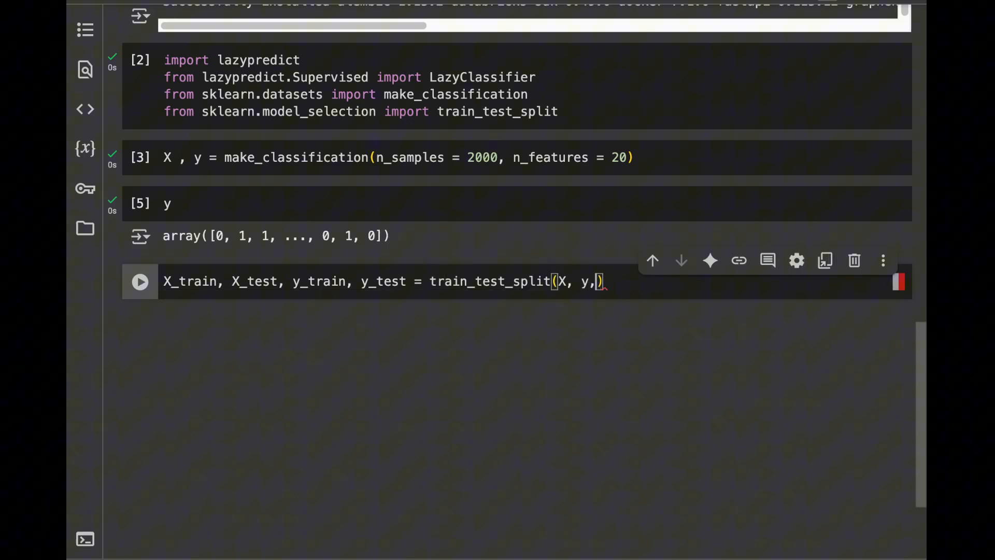
text(test_size =)
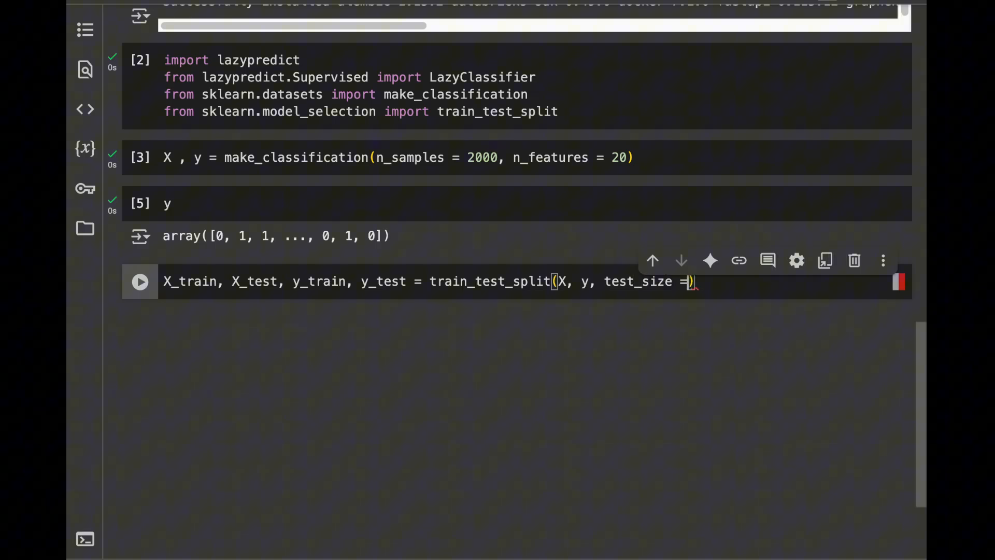
text(0.25)
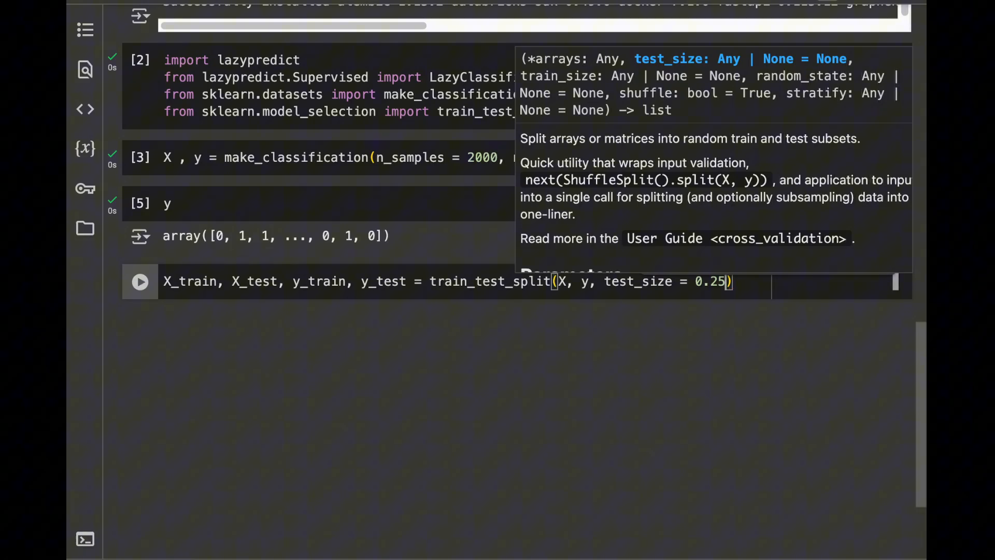
mouse_move(319, 281)
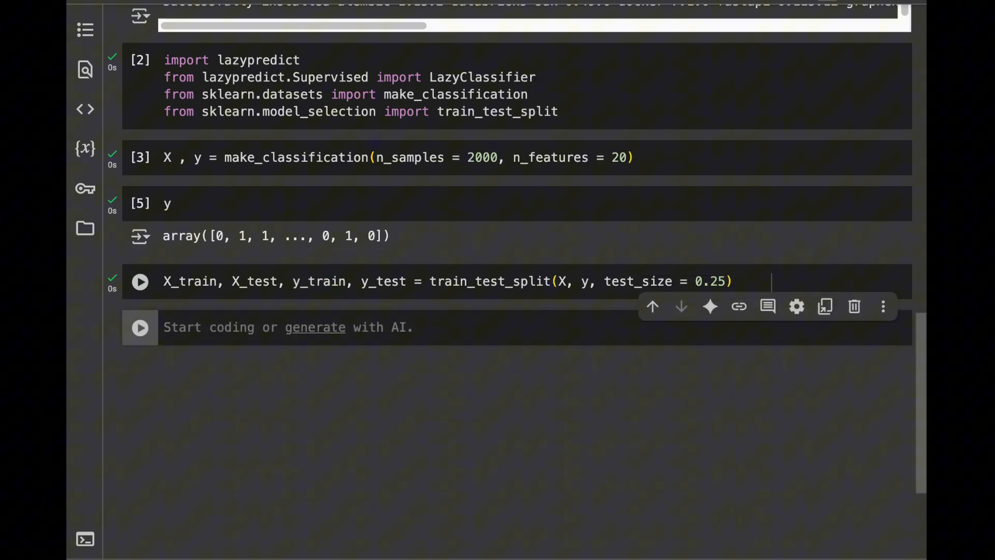
Check len(X_test) to confirm 500 test samples.
text(len(X)
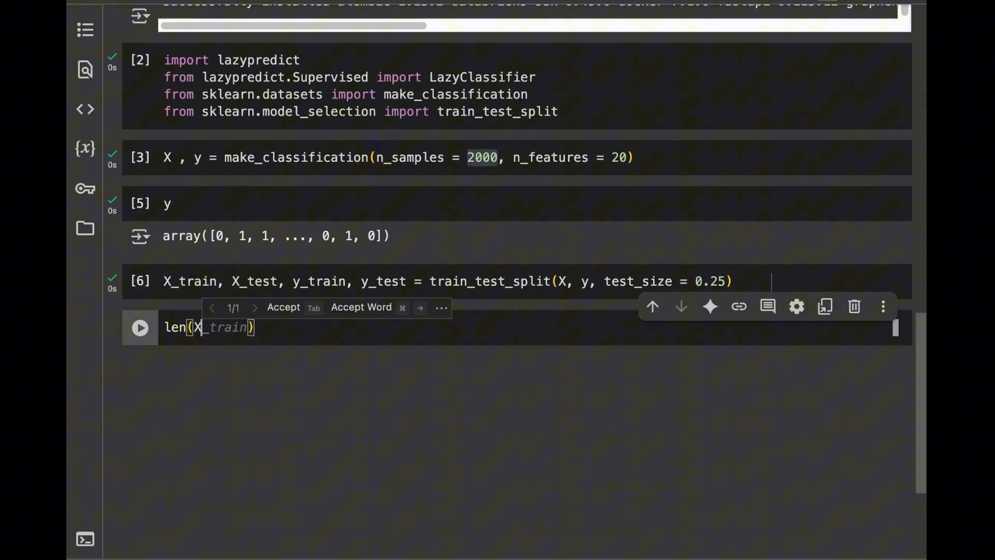
click(140, 326)
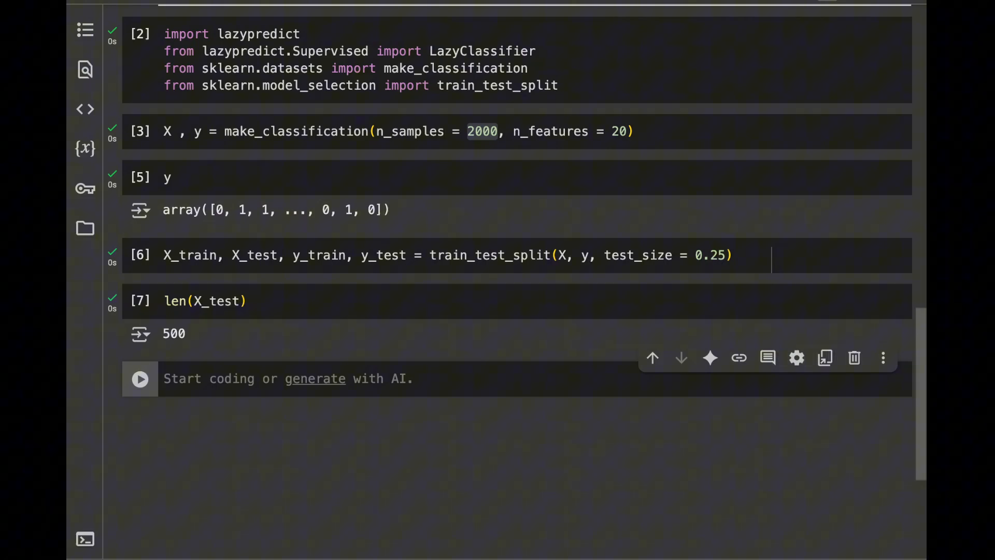
Create clf = LazyClassifier() and run the cell.
text(clf)
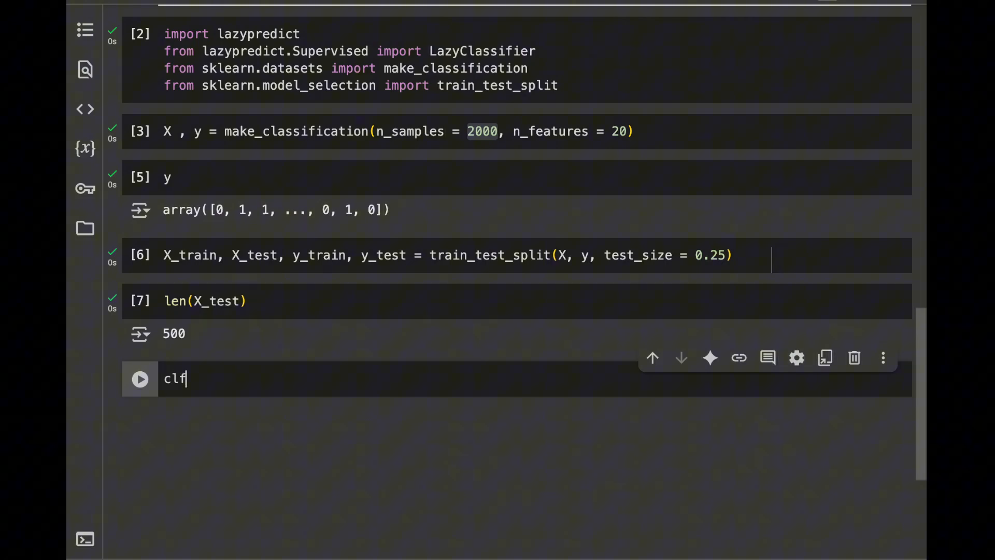
text(=)
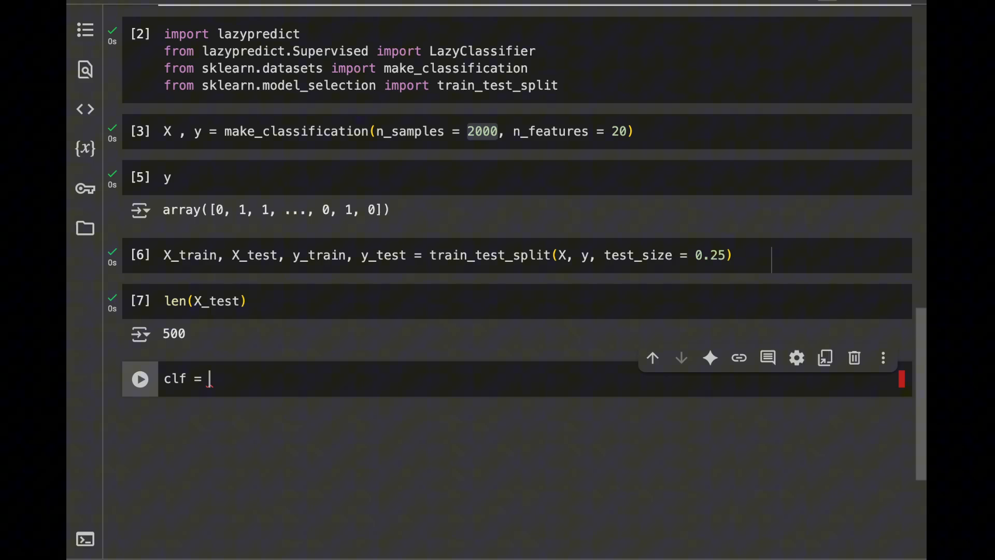
text(LazyClassifier()
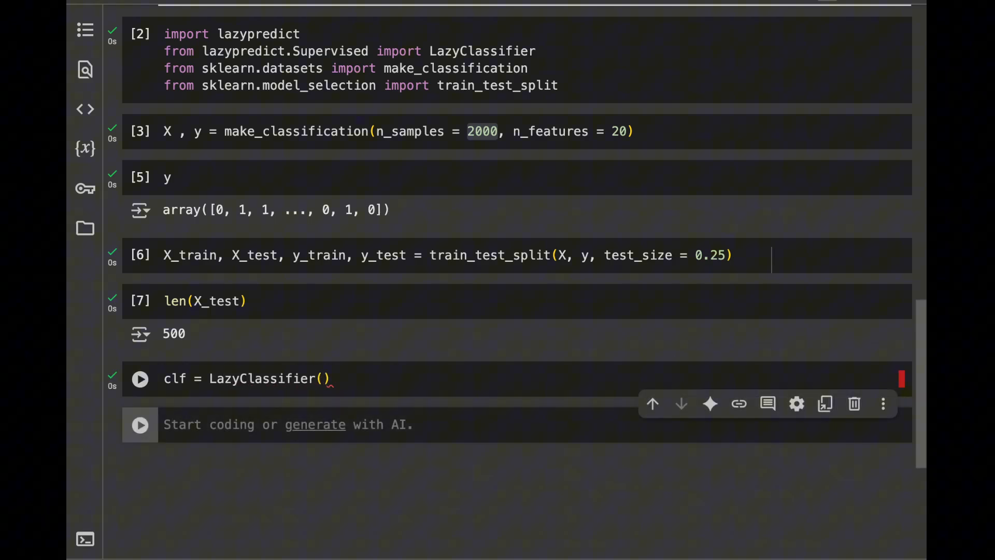
click(140, 379)
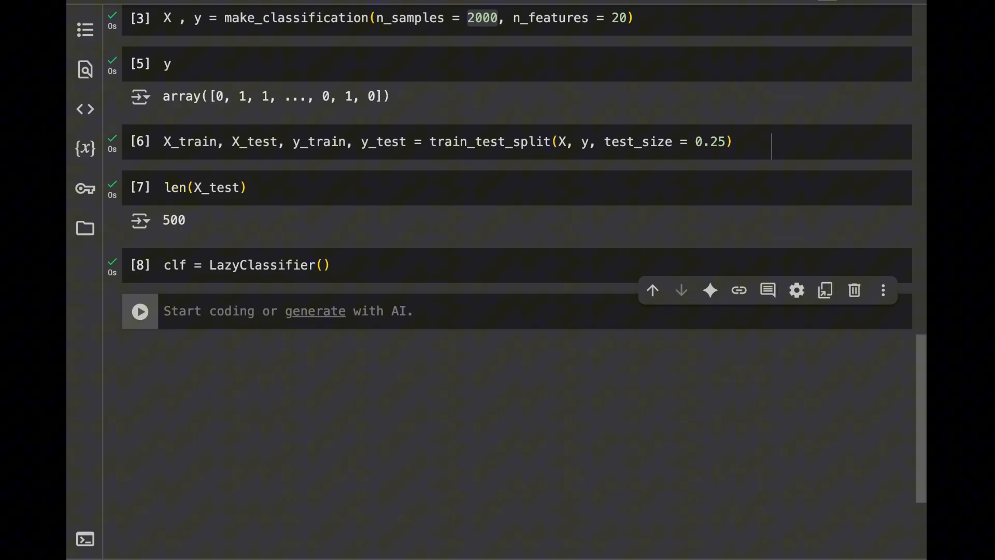
scroll(down, 3)
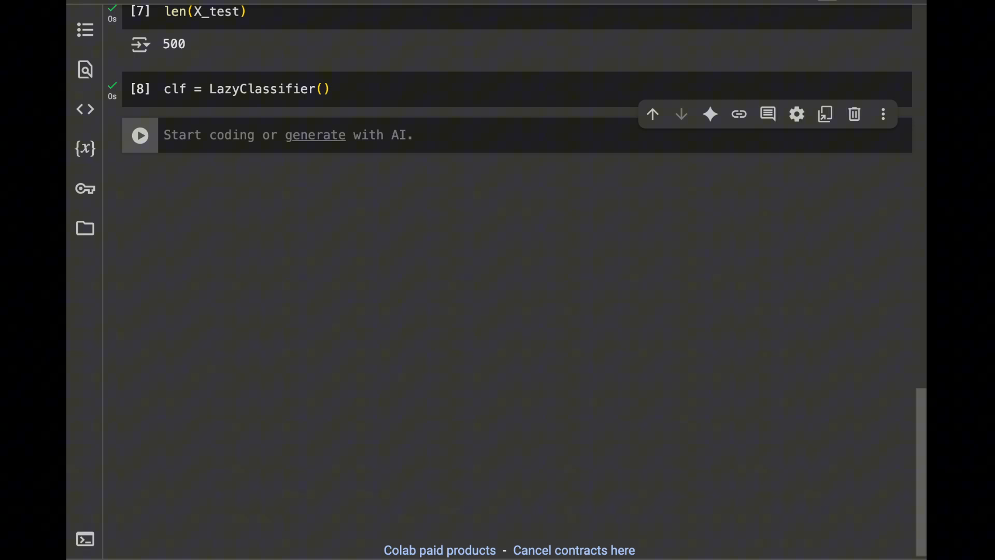
Import warnings and call warnings.filterwarnings("ignore").
text(i)
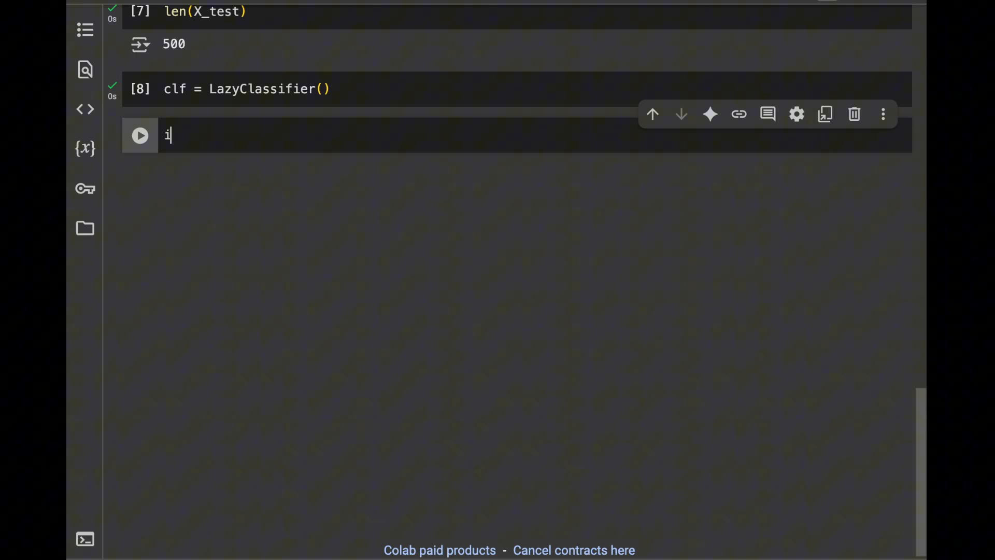
text(mport warnings)
text(warnings.fi)
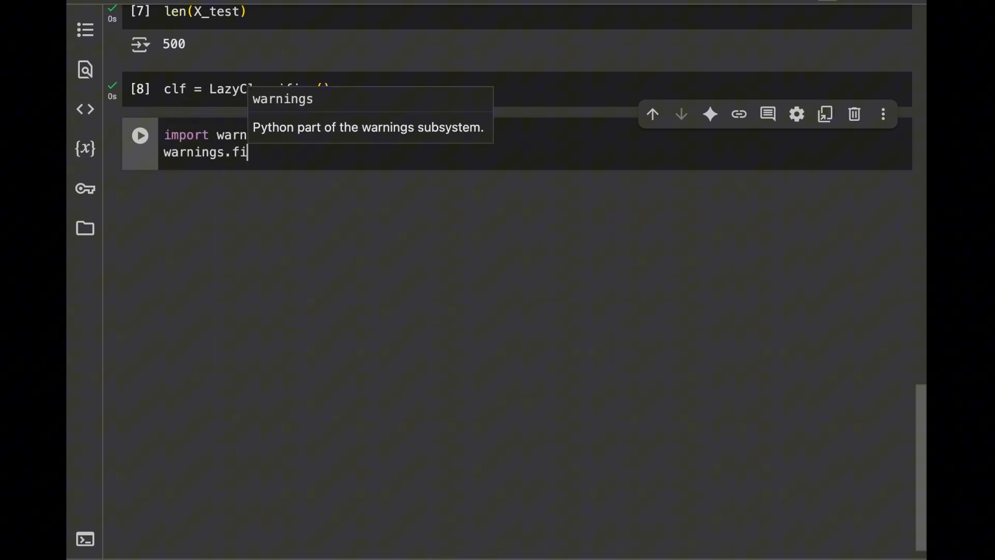
text(lterwarnings())
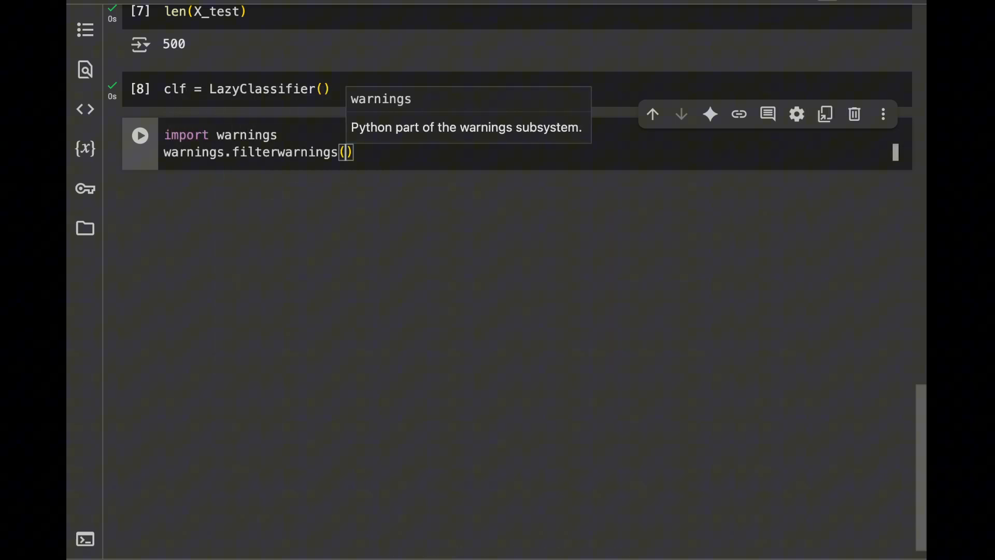
text("ignore")
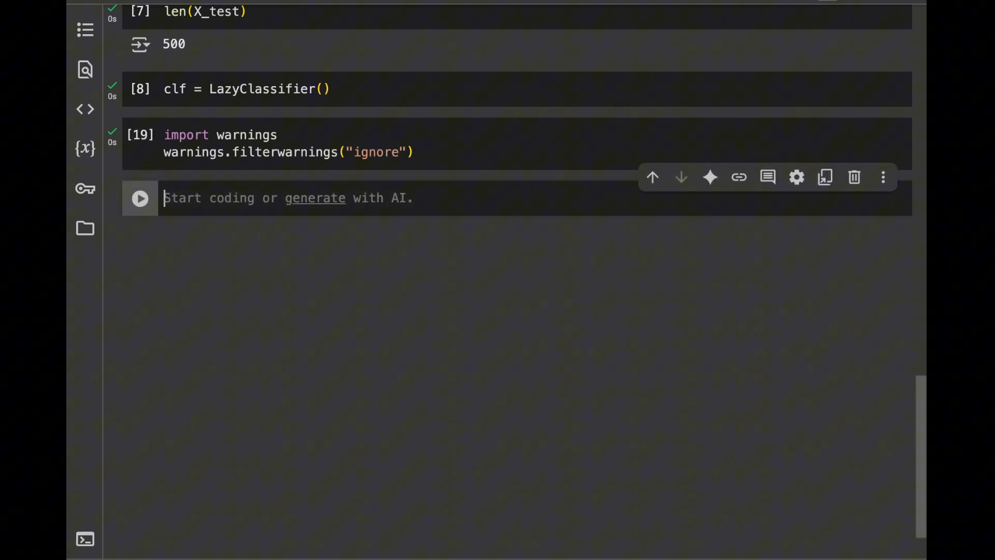
Run models = clf.fit(X_train, X_test, y_train, y_test) and display the models leaderboard.
text(models =)
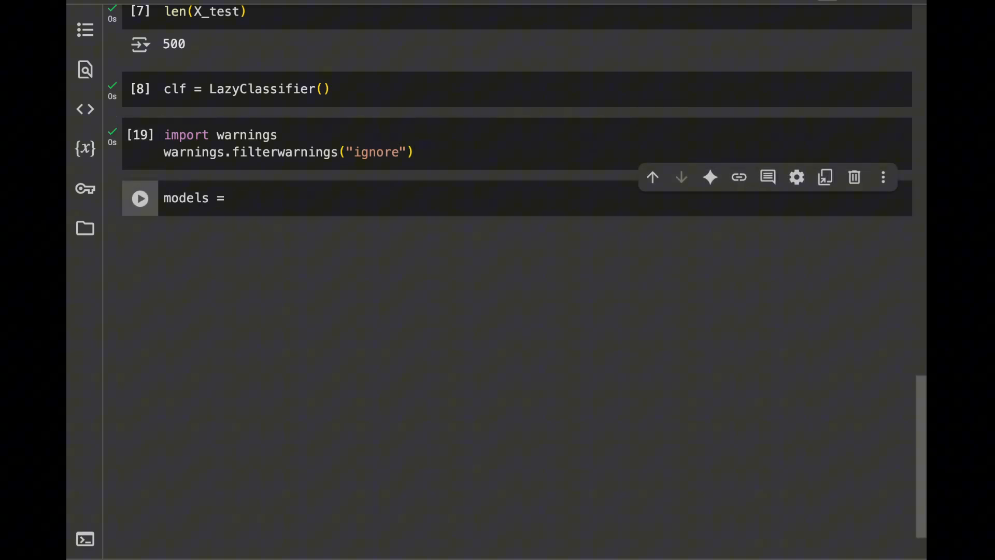
text(clf.fit(X_train, X_test, y_train, t_)
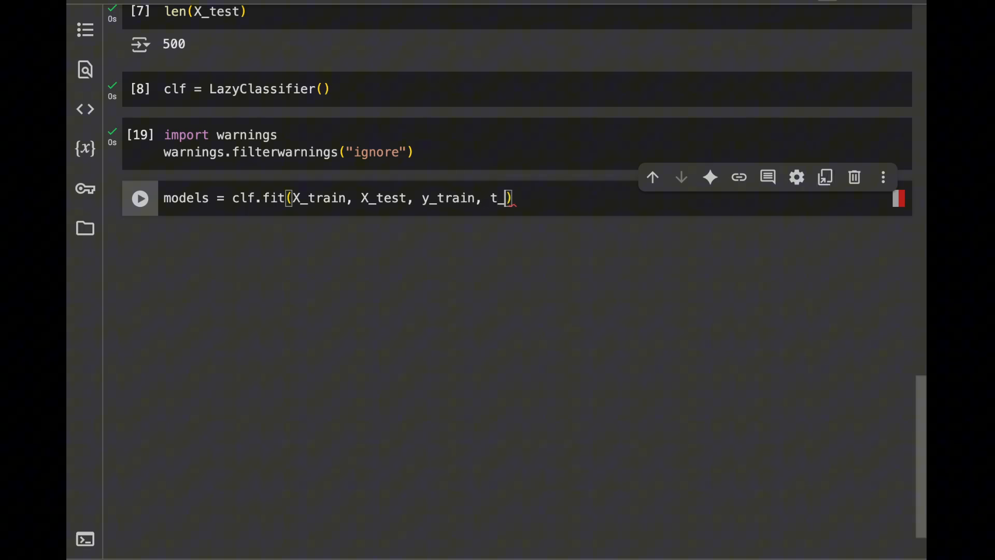
text(y_test)
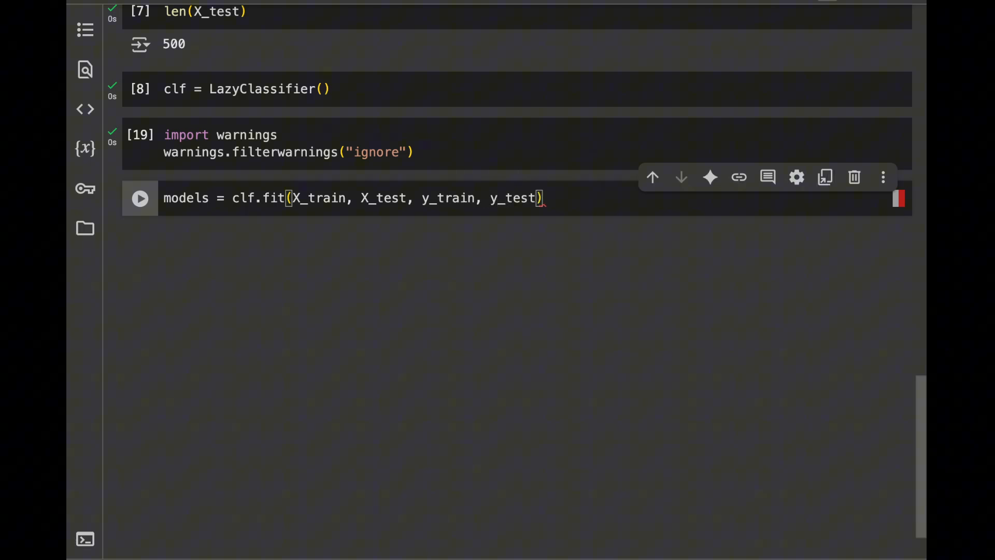
click(140, 198)
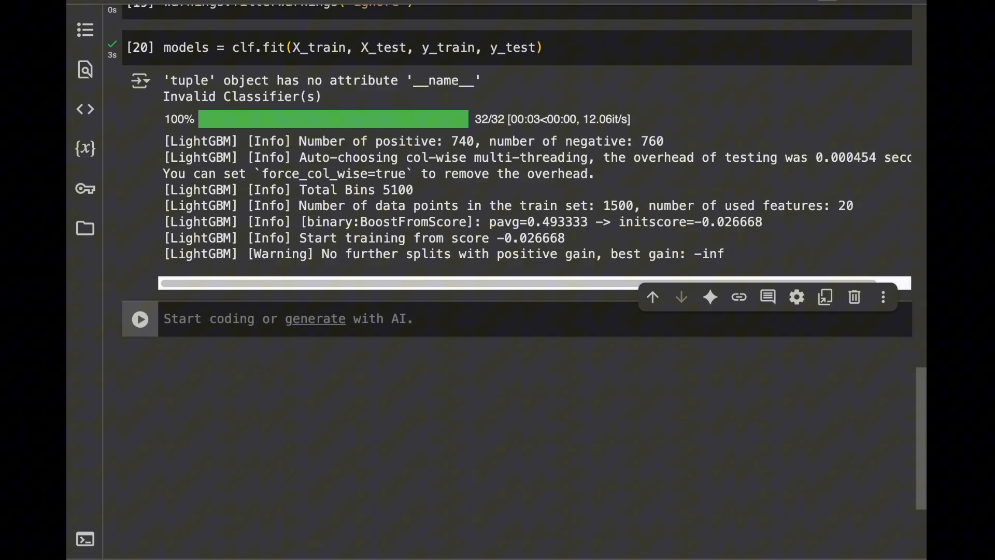
text(models)
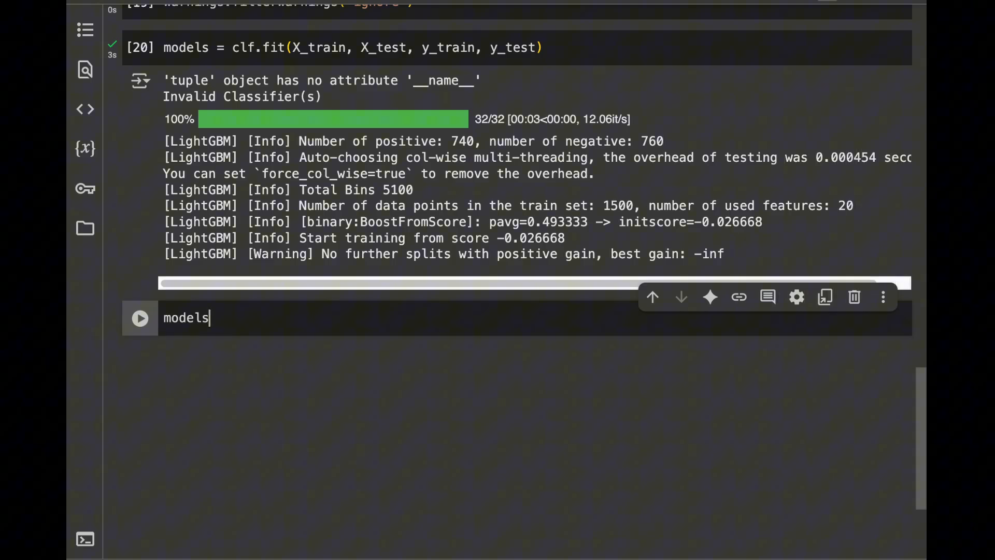
key(Enter)
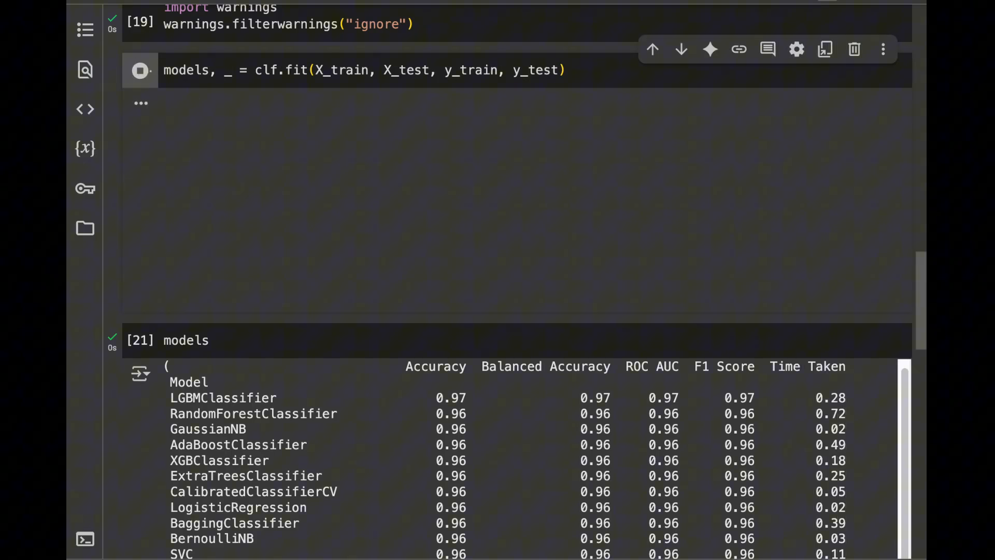
Rerun the clf.fit cell and scroll through the formatted results table led by LGBMClassifier at 0.97.
click(140, 69)
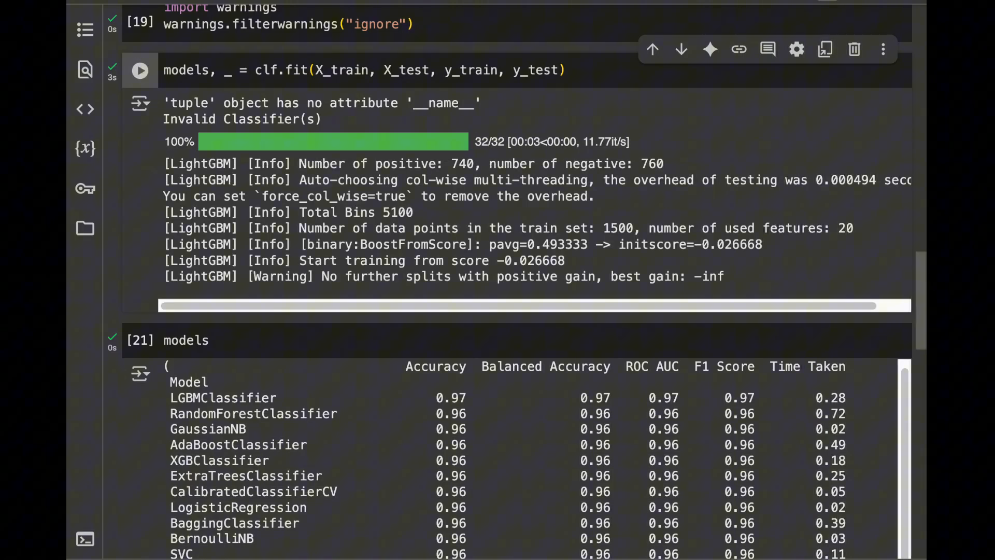
scroll(down, 3)
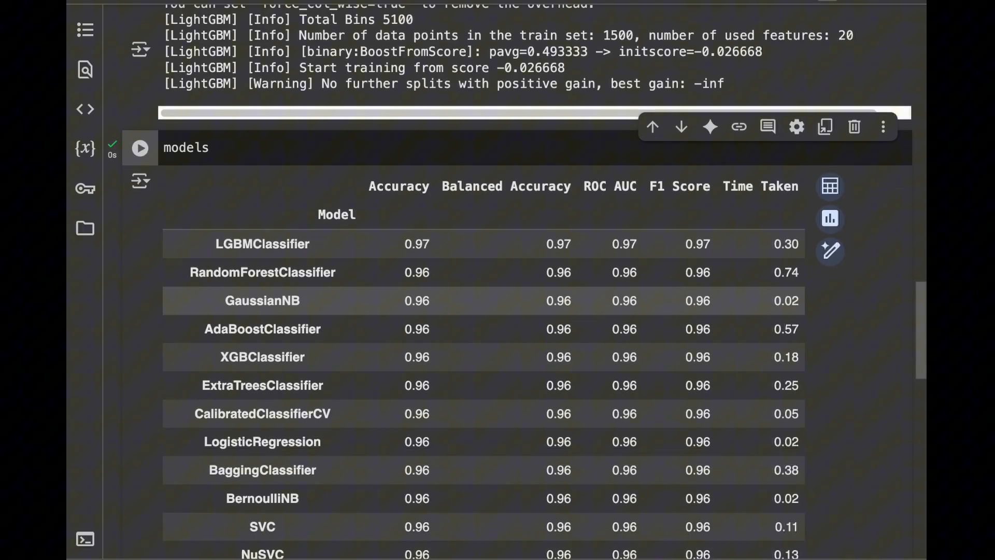
scroll(down, 3)
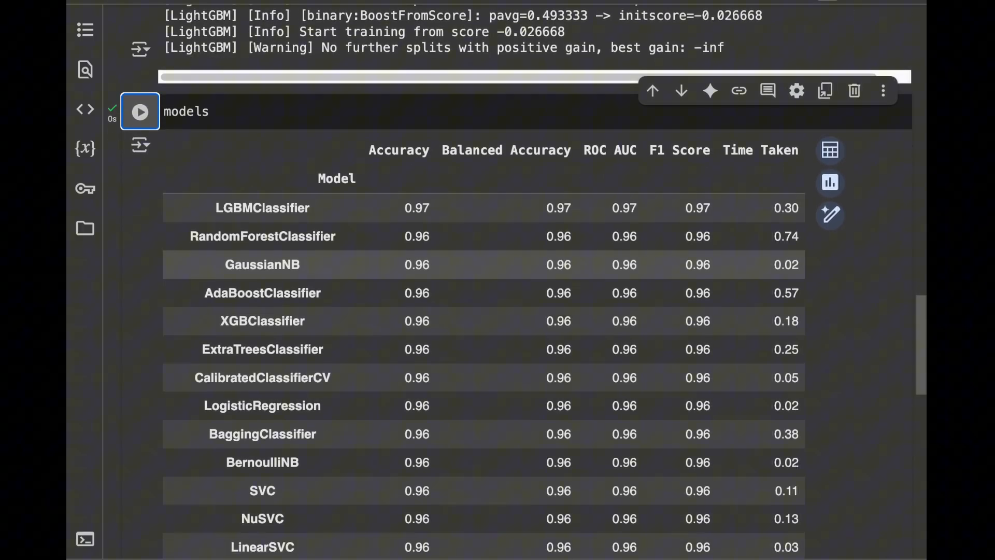
scroll(down, 3)
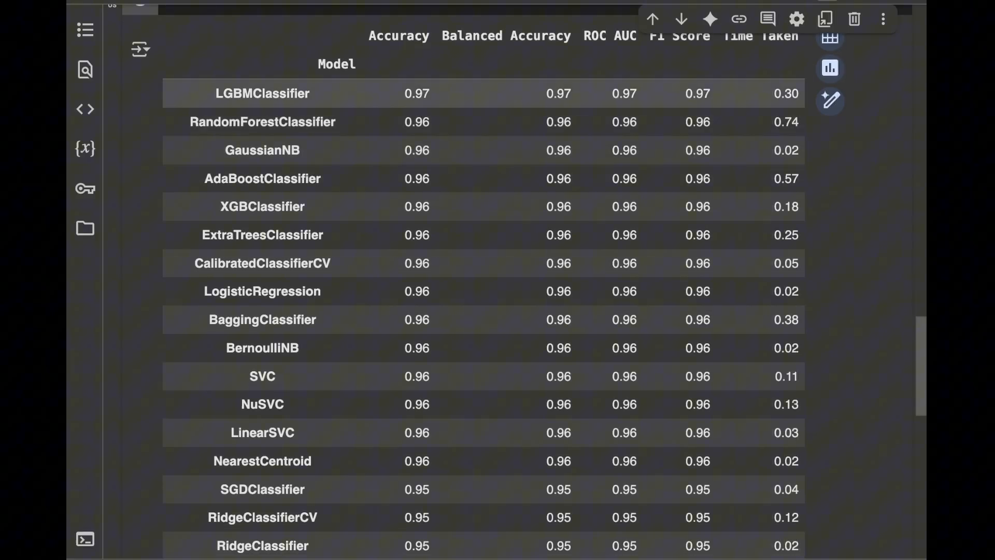
double_click(261, 94)
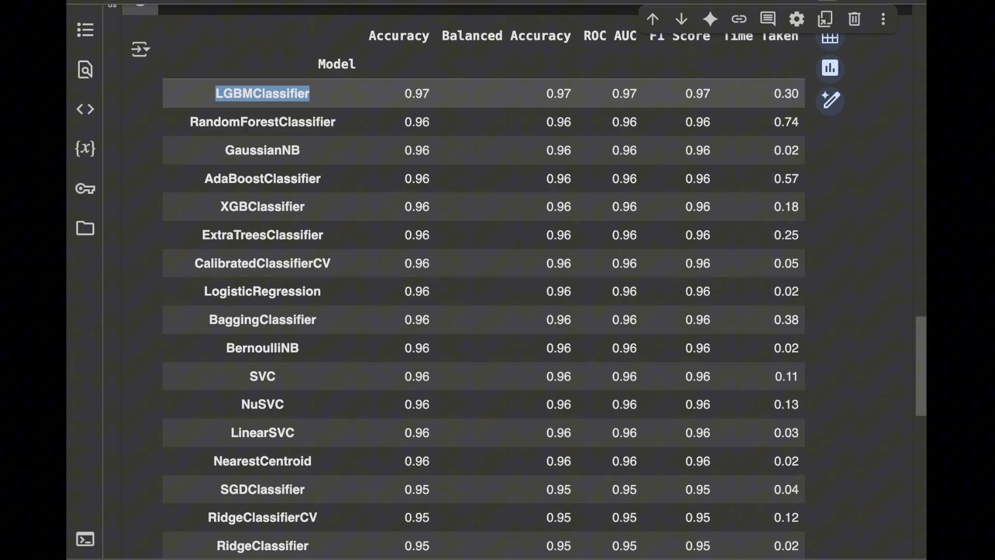
scroll(down, 3)
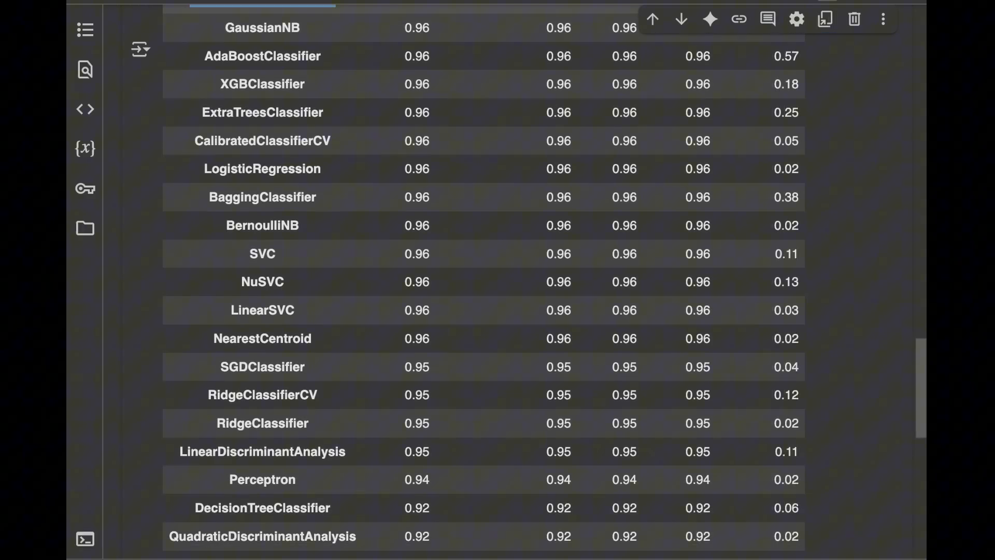
scroll(down, 3)
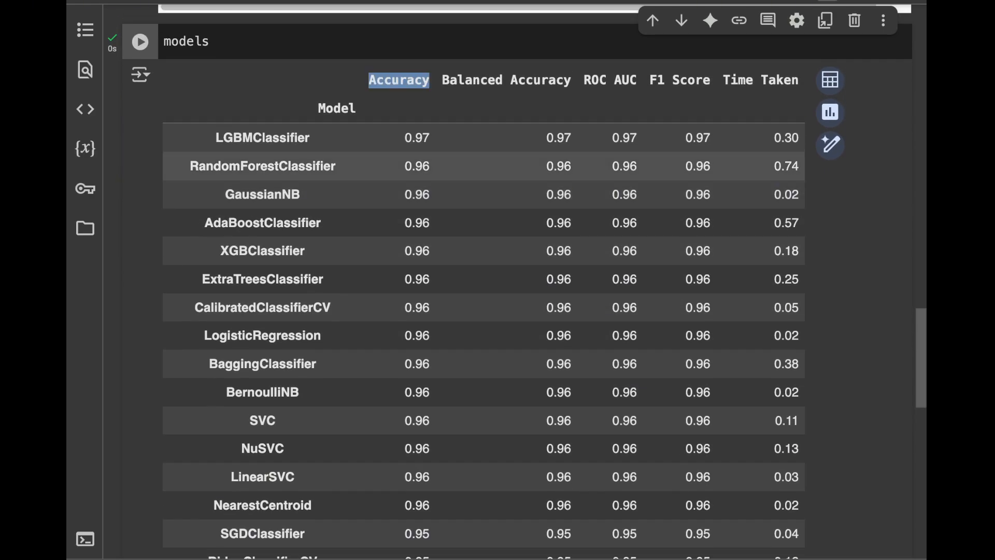
scroll(down, 3)
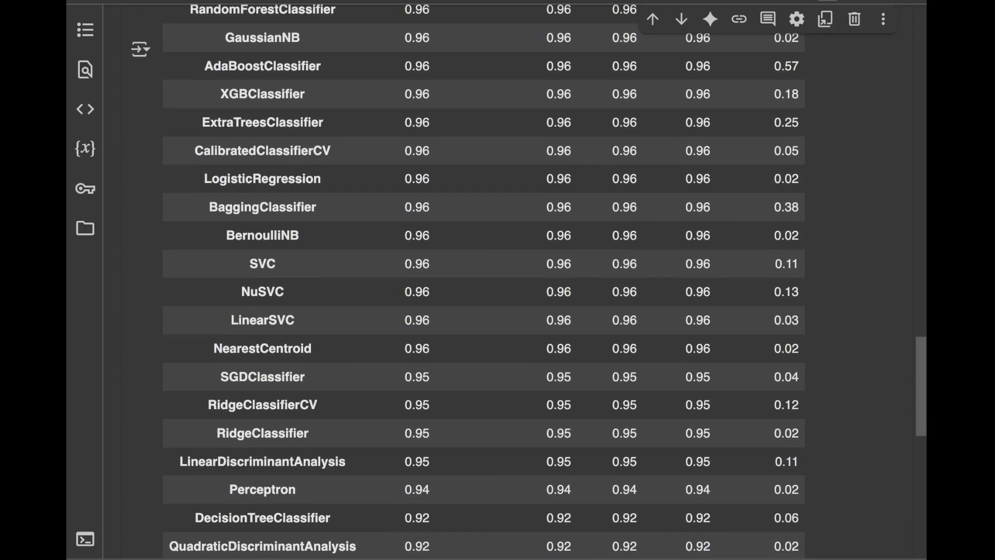
scroll(down, 3)
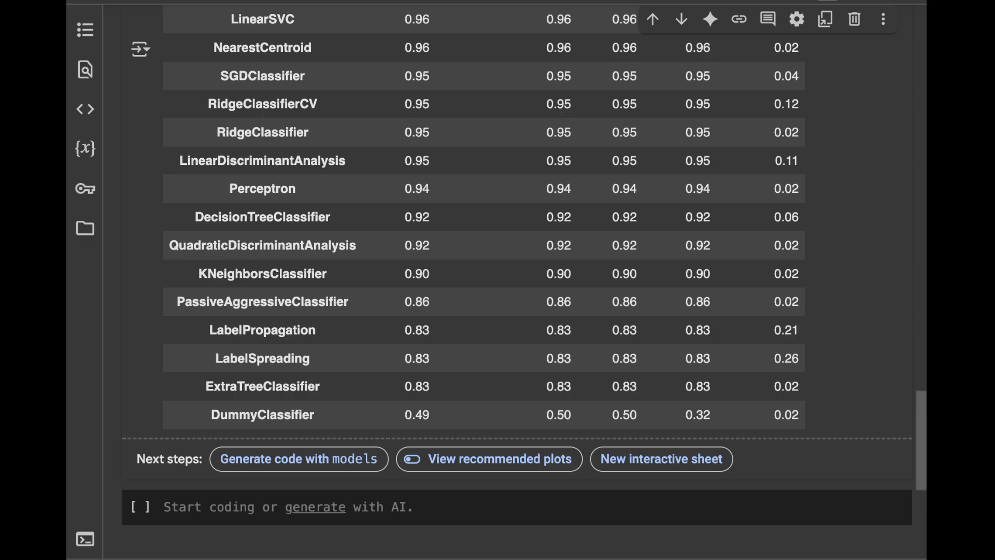
double_click(262, 414)
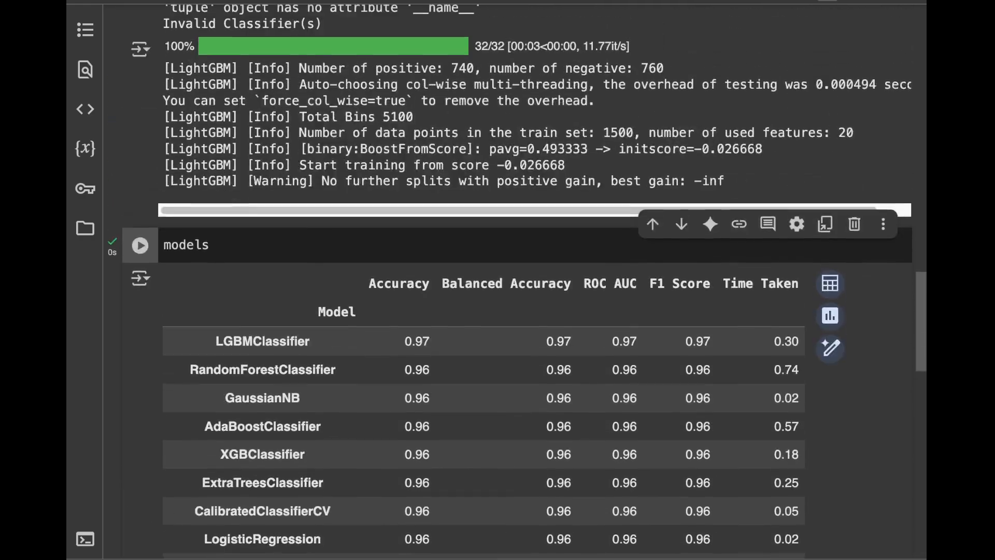
scroll(down, 3)
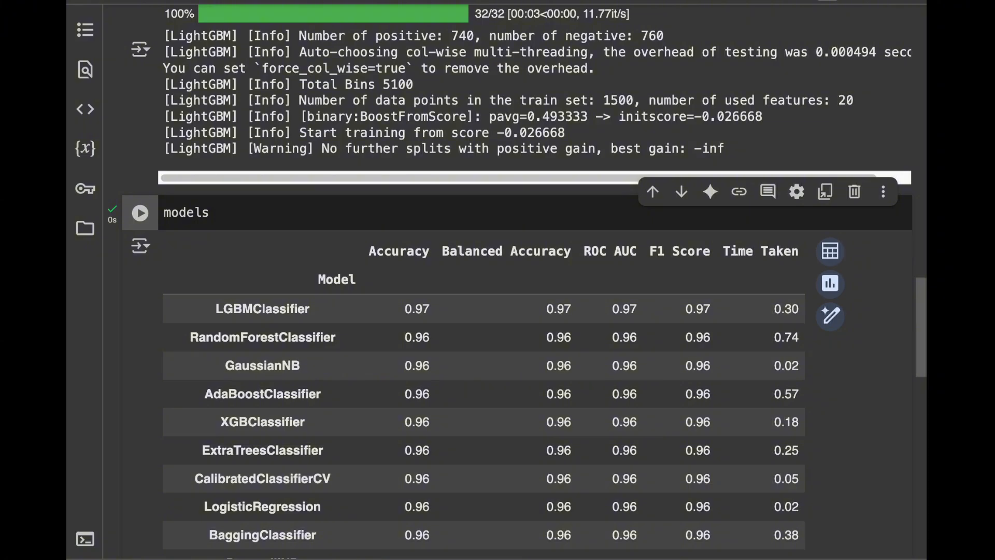
scroll(down, 3)
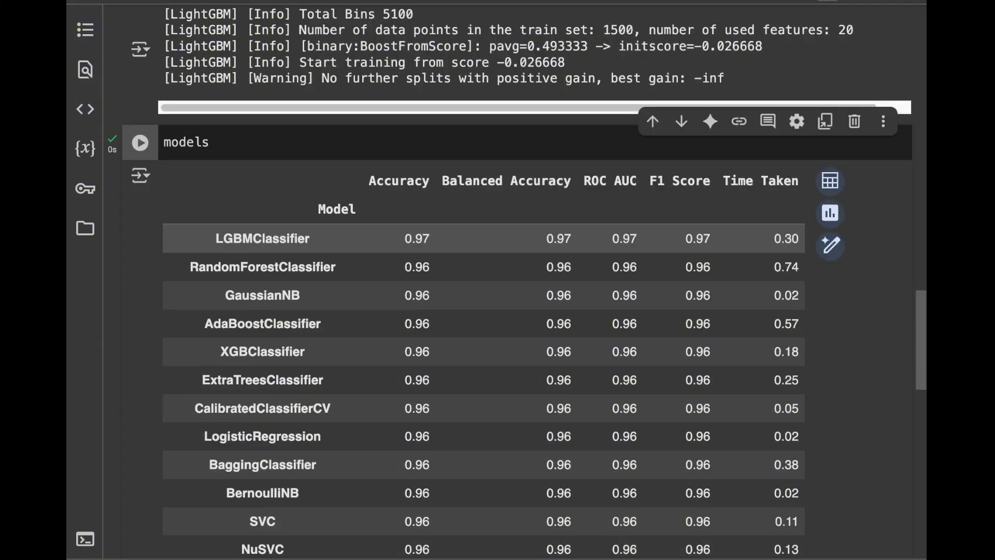
scroll(down, 3)
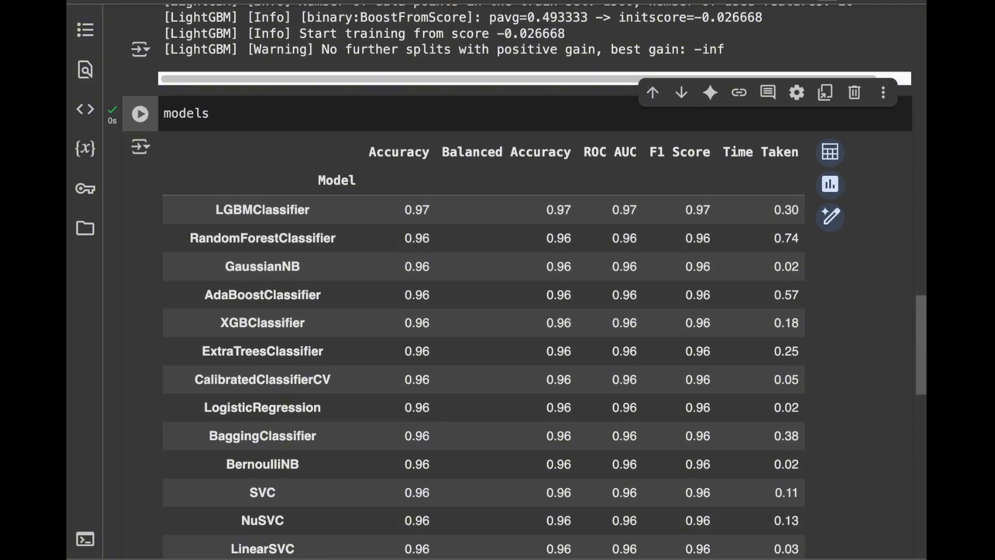
click(760, 152)
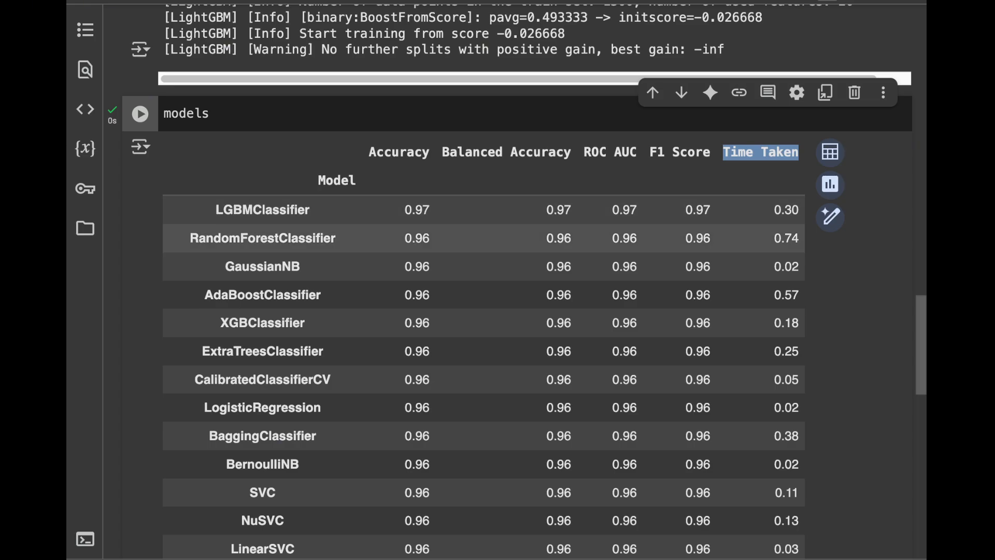
scroll(down, 3)
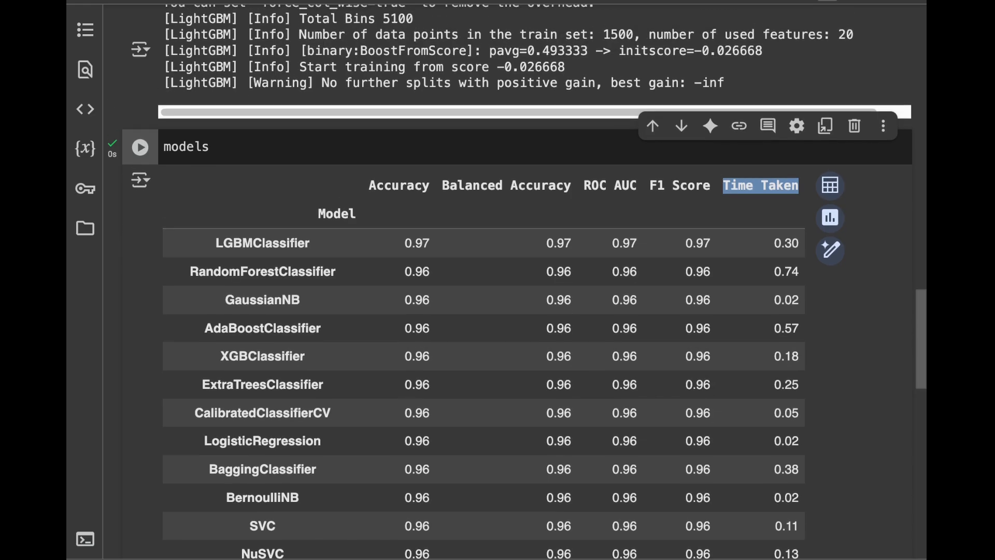
scroll(down, 3)
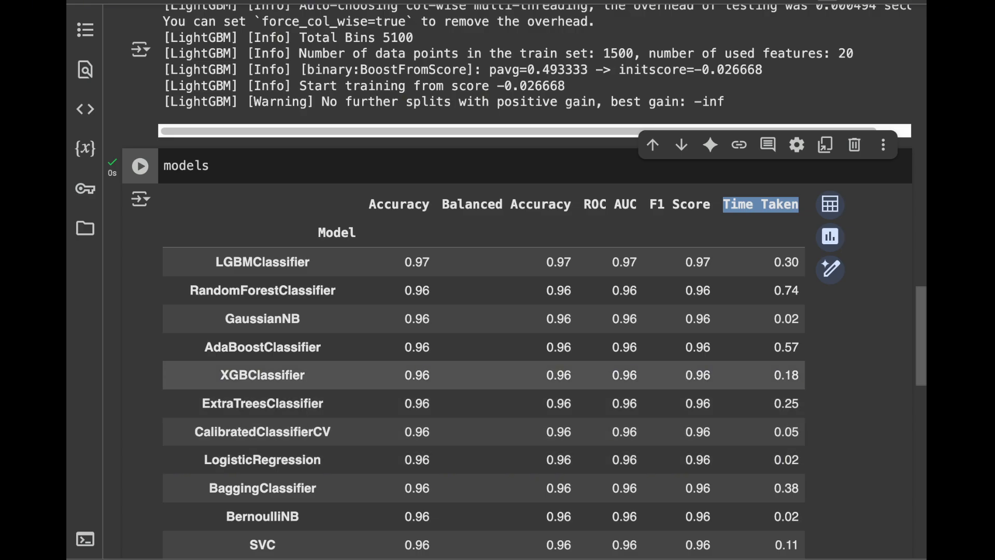
double_click(262, 374)
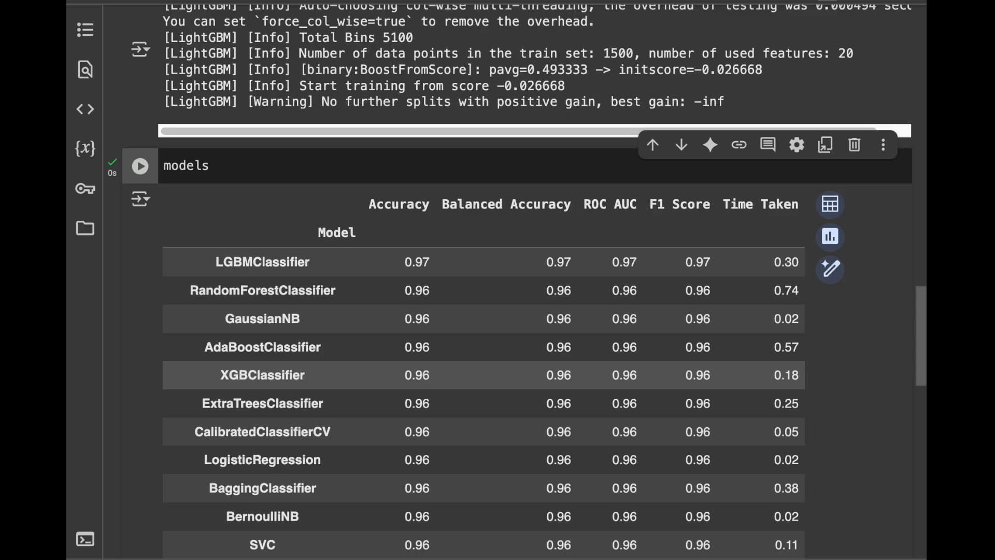
scroll(down, 3)
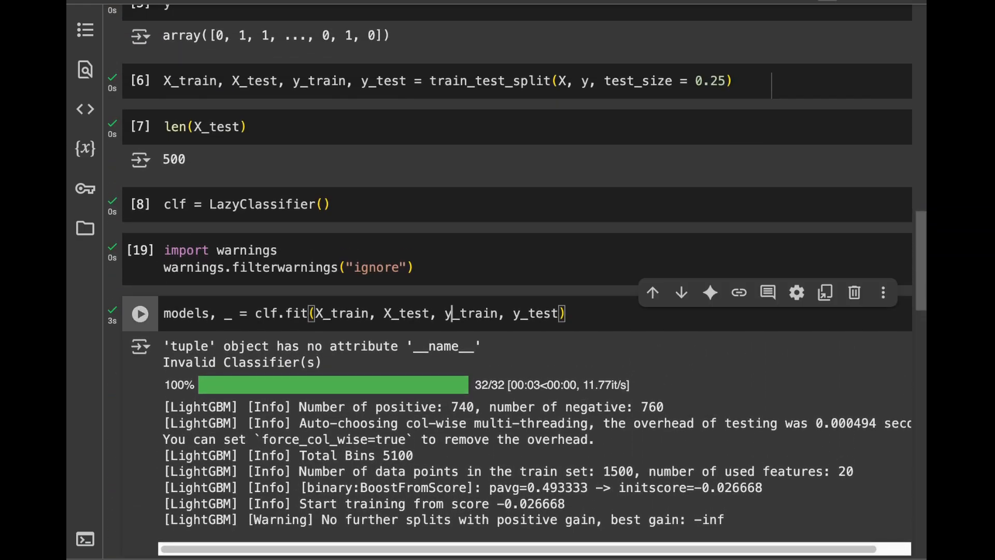
triple_click(362, 313)
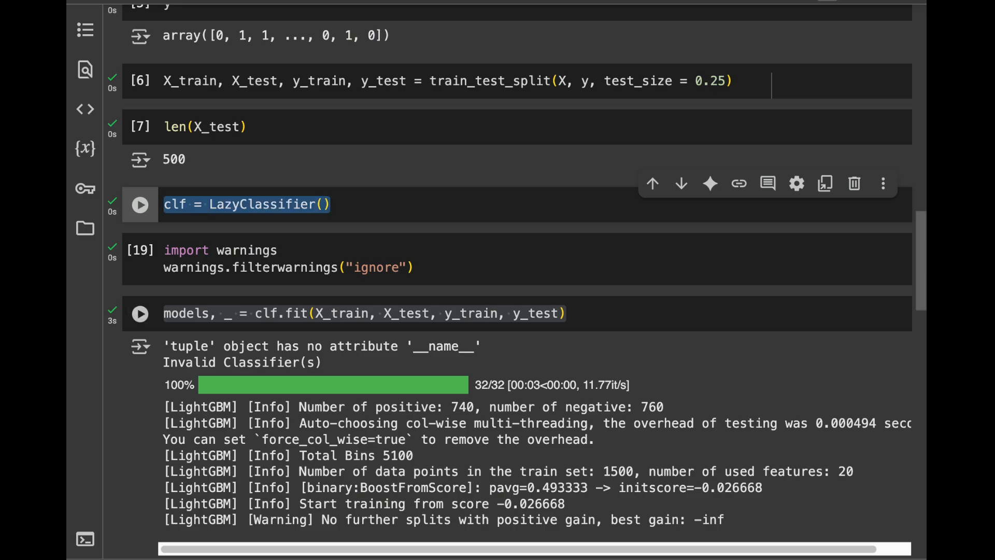
scroll(down, 3)
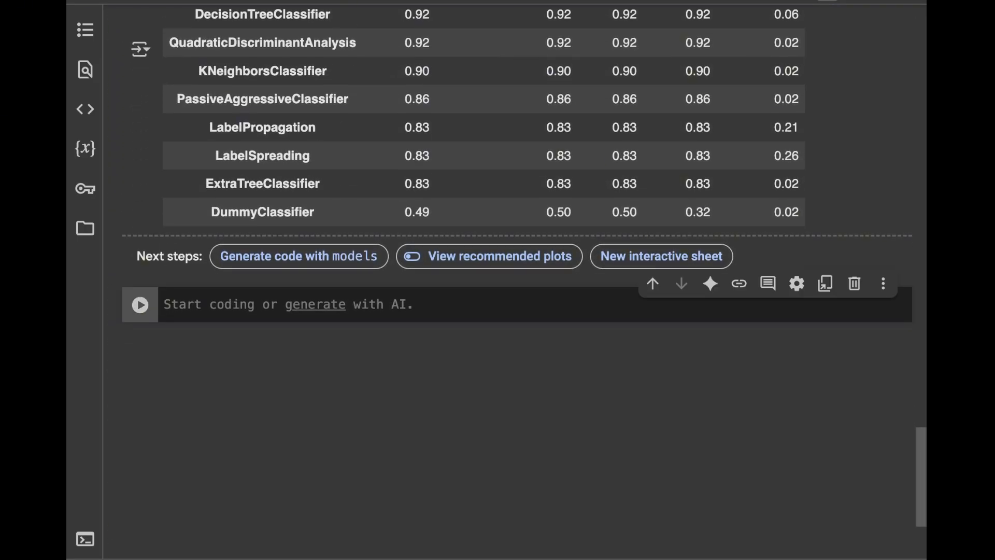
Write imports for make_regression from sklearn.datasets and LazyRegressor from lazypredict.Supervised.
text(f)
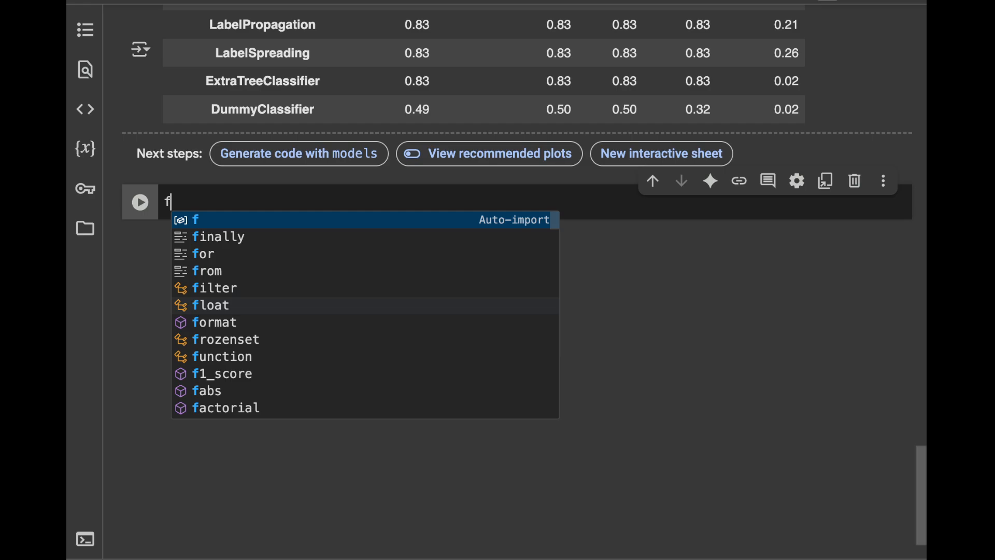
text(rom sklearn.d)
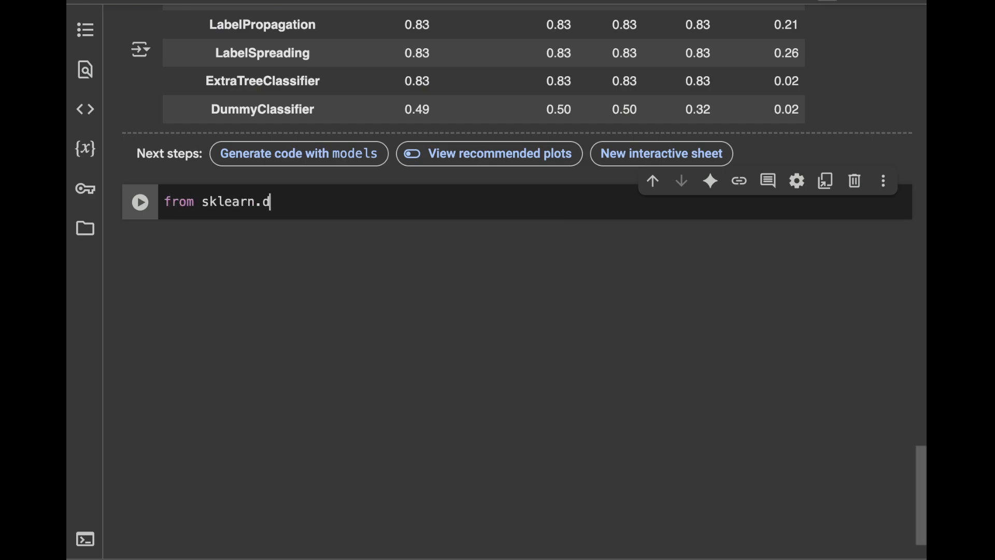
text(atasets import make_regression)
text(f)
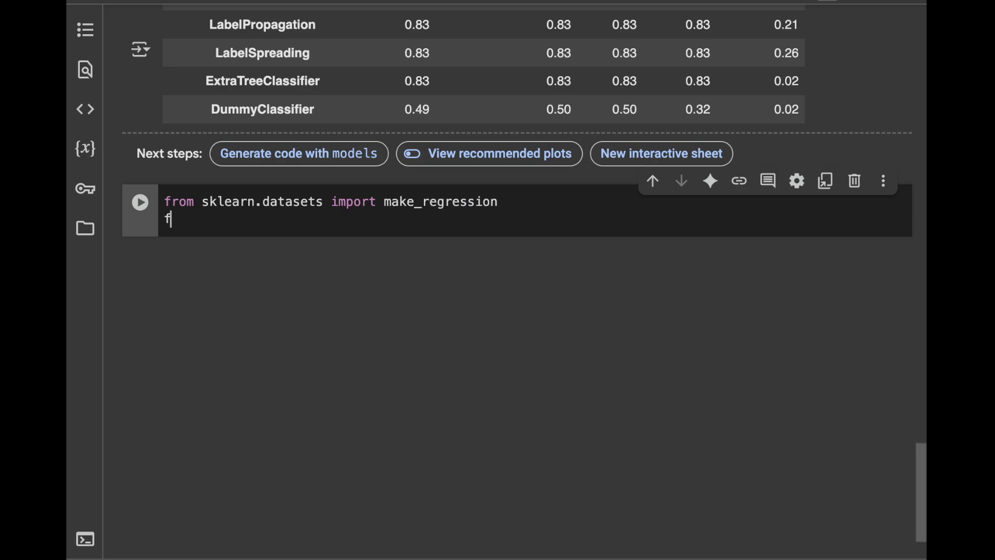
text(rom layzpredic)
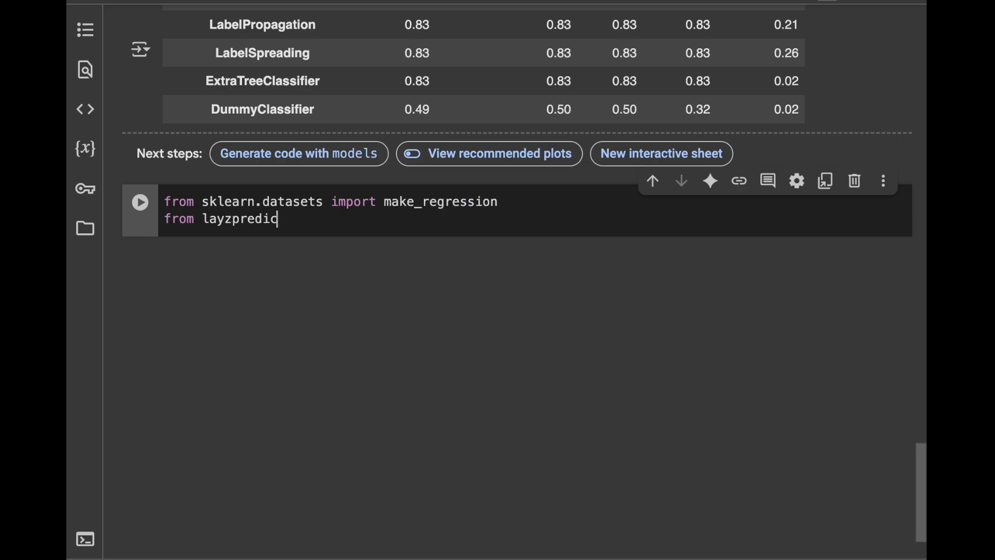
text(.Supervised import LazyRe)
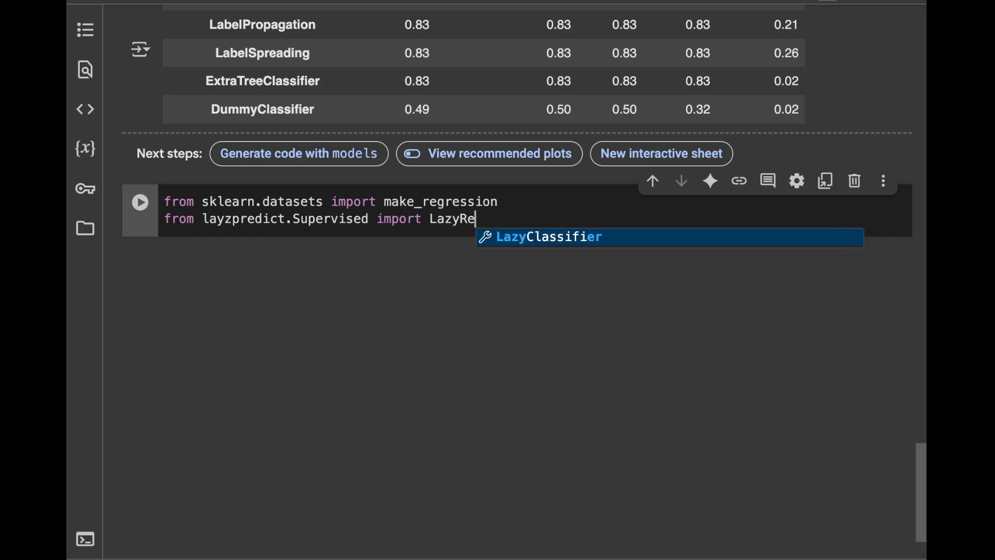
text(gressor)
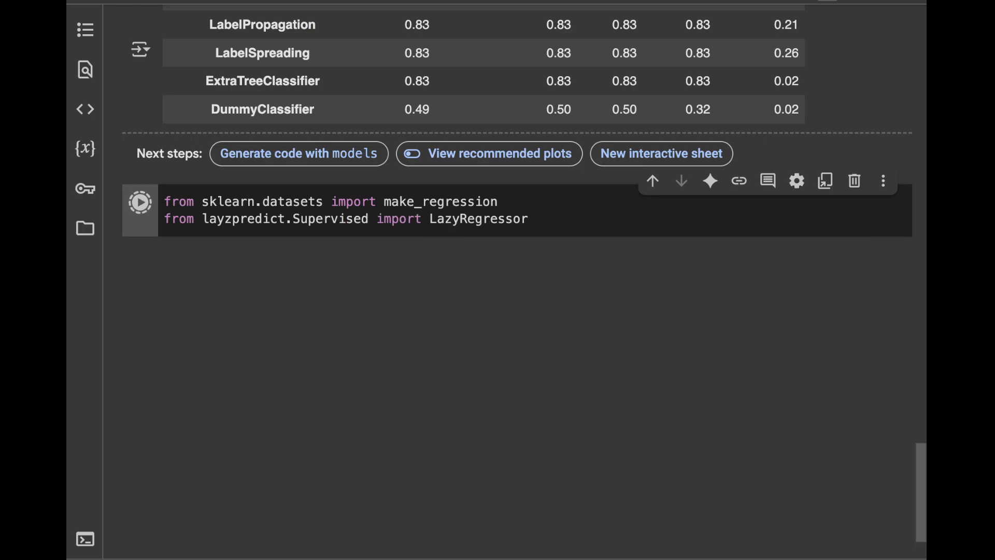
Correct the misspelled module name to lazypredict and run the import cell.
click(140, 202)
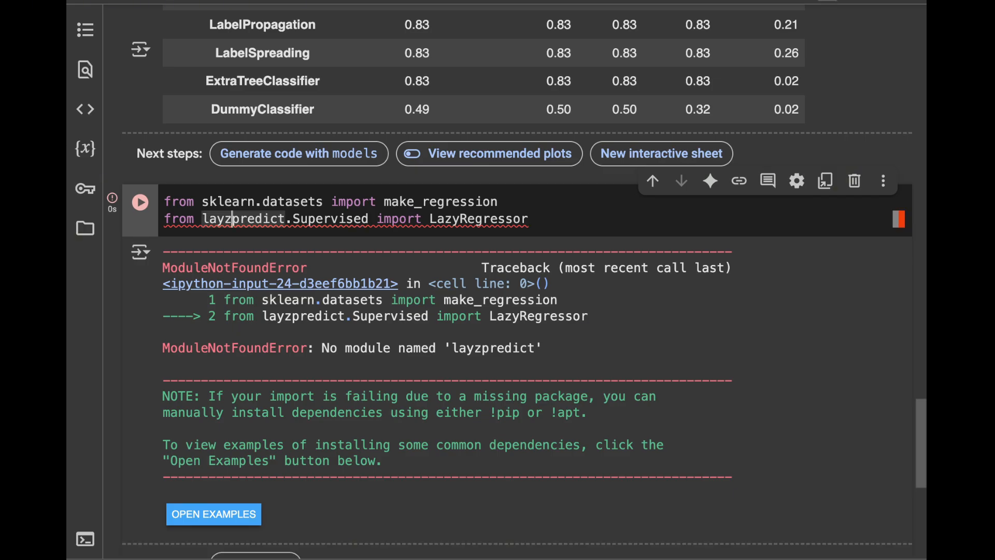
text(lazypredict)
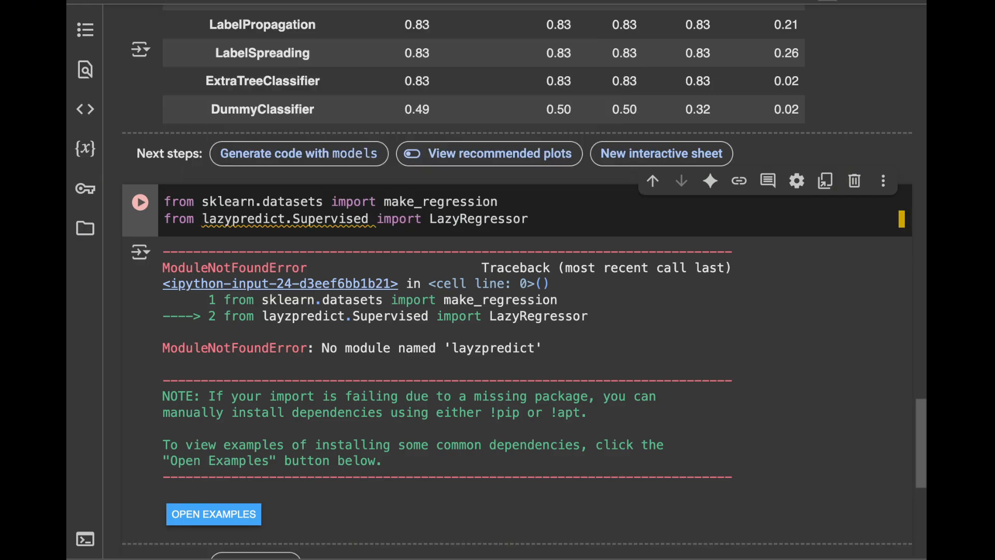
click(140, 202)
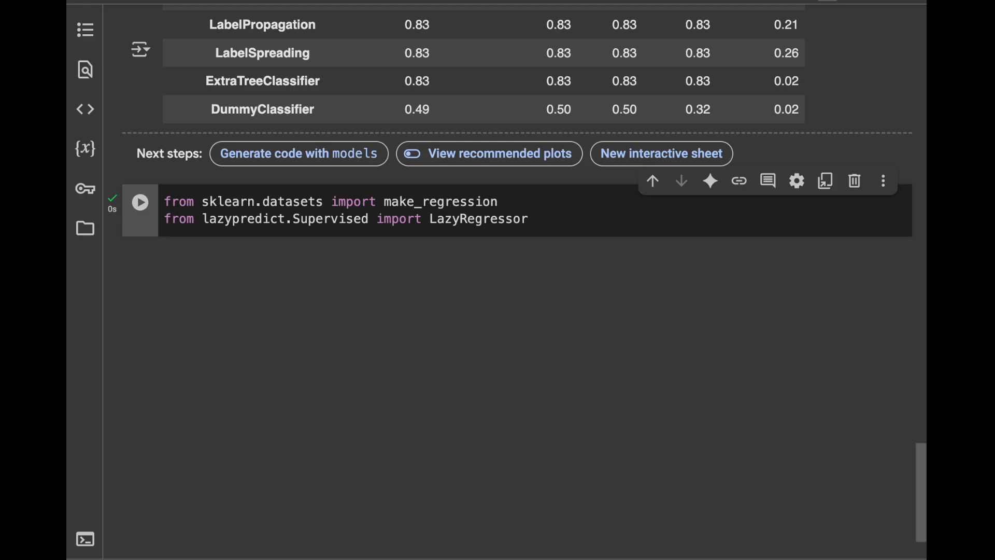
double_click(477, 218)
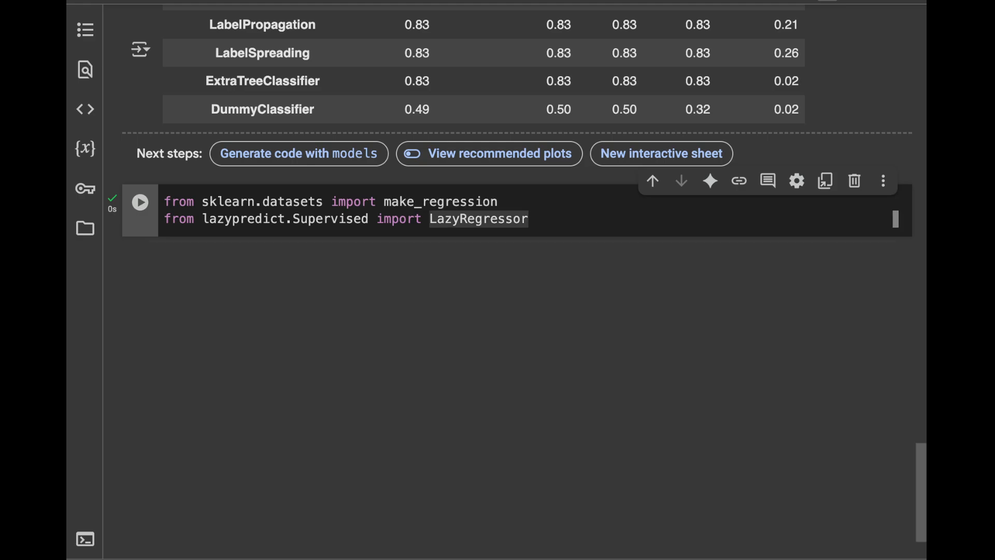
Generate X, y with make_regression(n_samples=2000, n_features=20) and display y.
text(X)
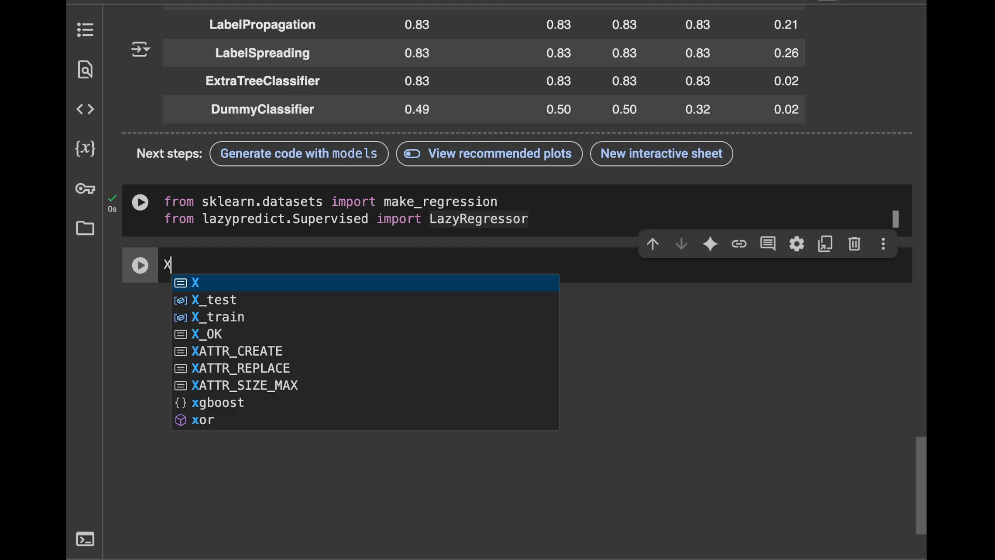
text(, y =)
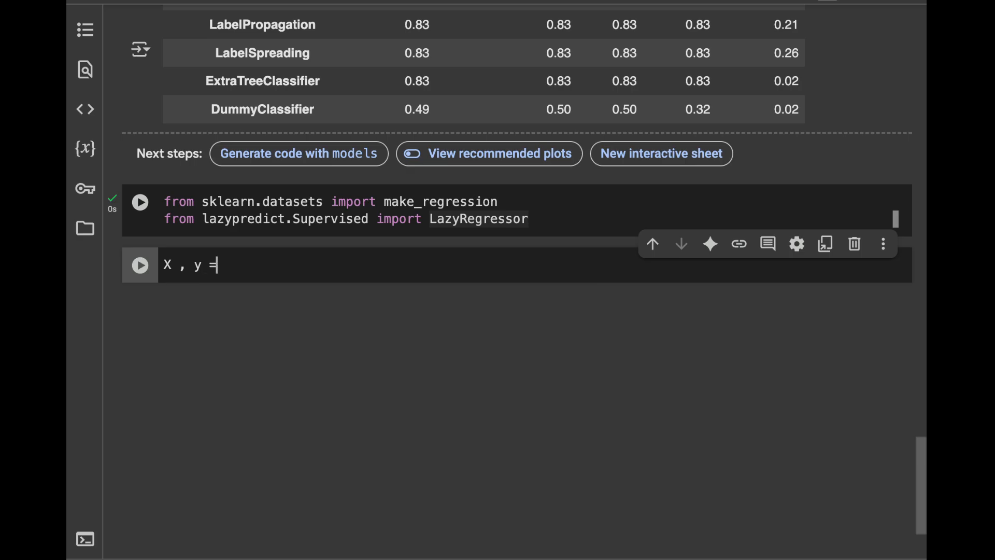
text(make_regression( n_samples = 200)
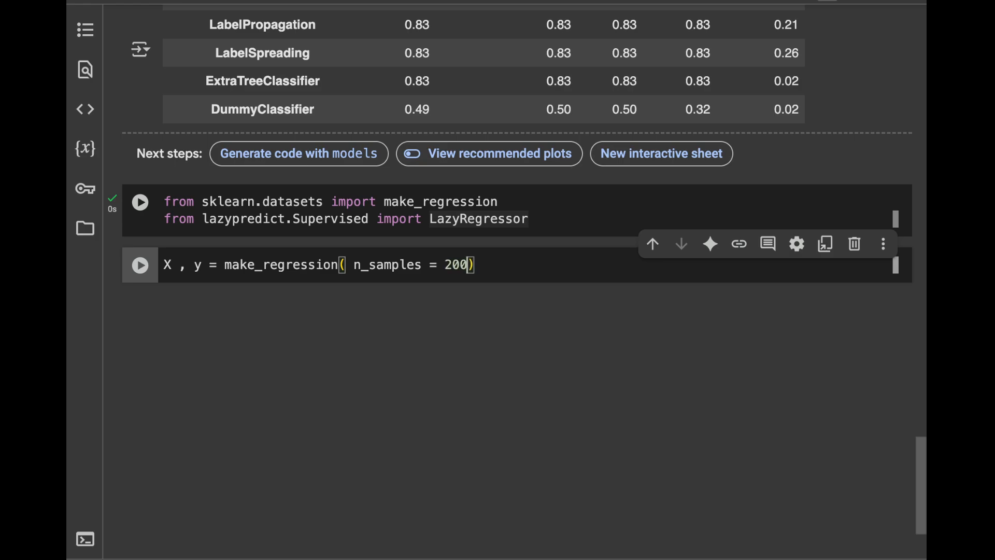
text(0, n_feature)
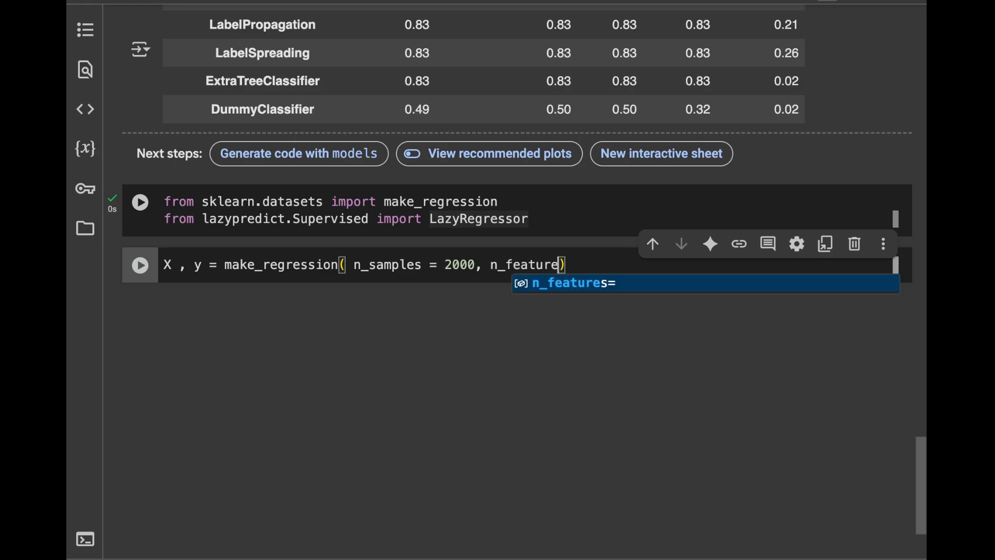
text(s = 20)
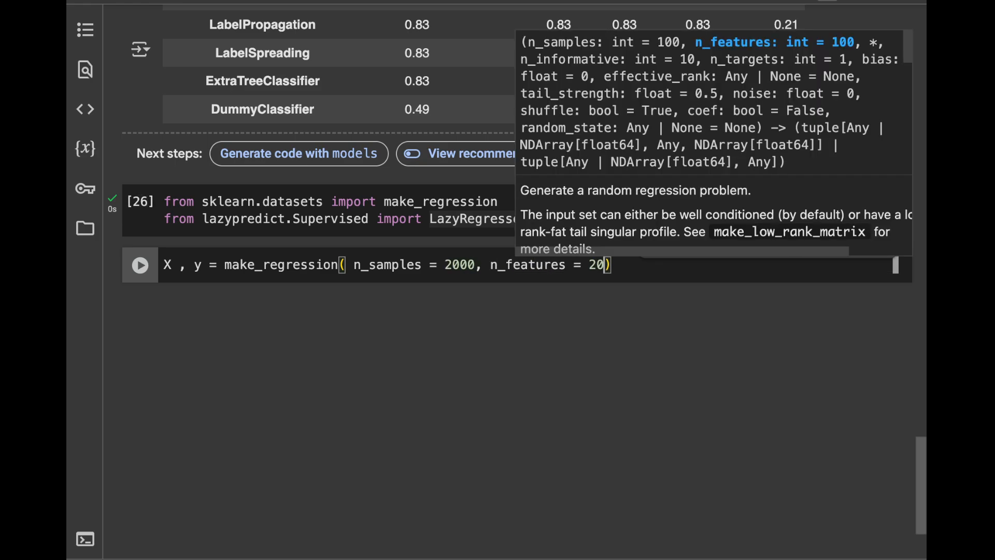
text(y)
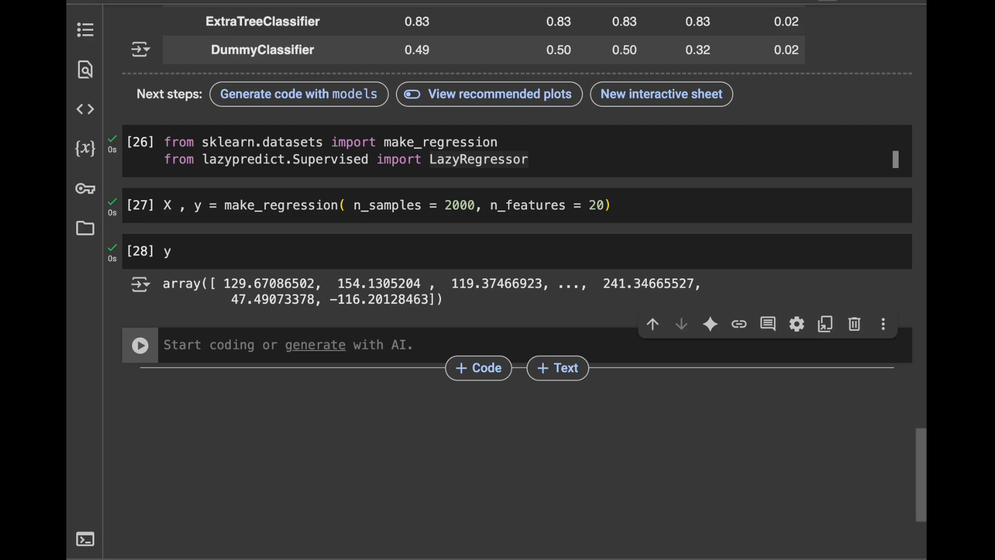
Split the data into X_train, X_test, y_train, y_test with train_test_split and a held-out test size.
text(X_train,)
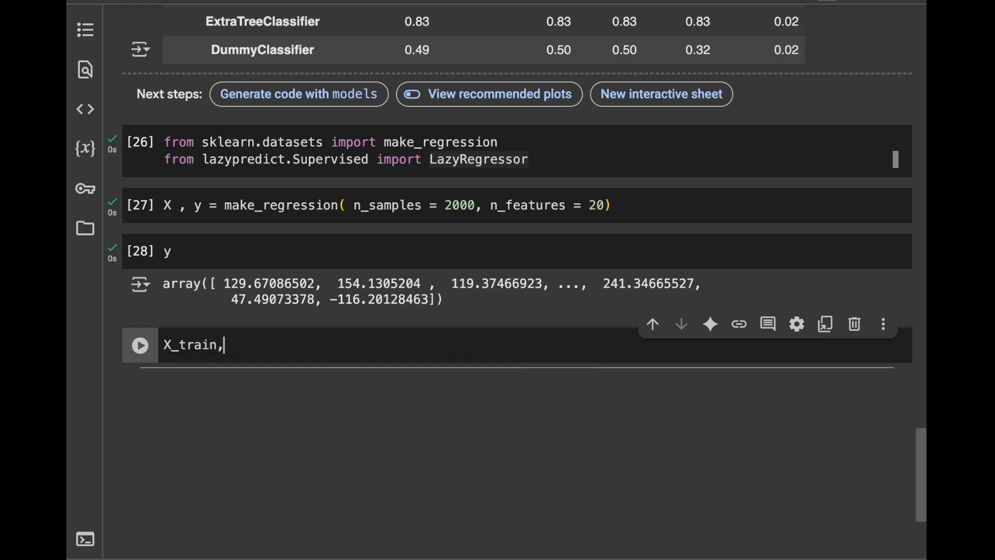
text(X_test, y_train, y)
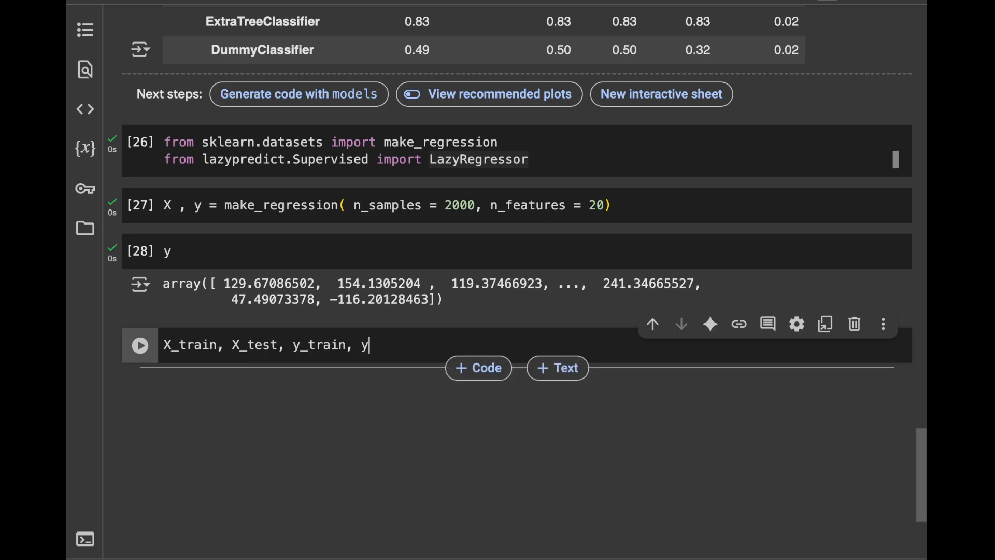
text(_test = train_test_split(X, y,)
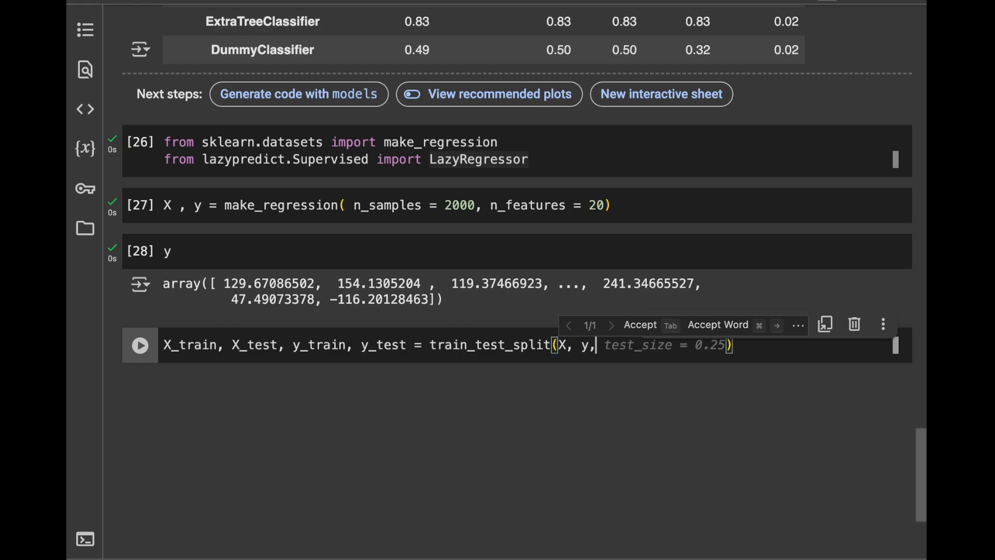
text(test_)
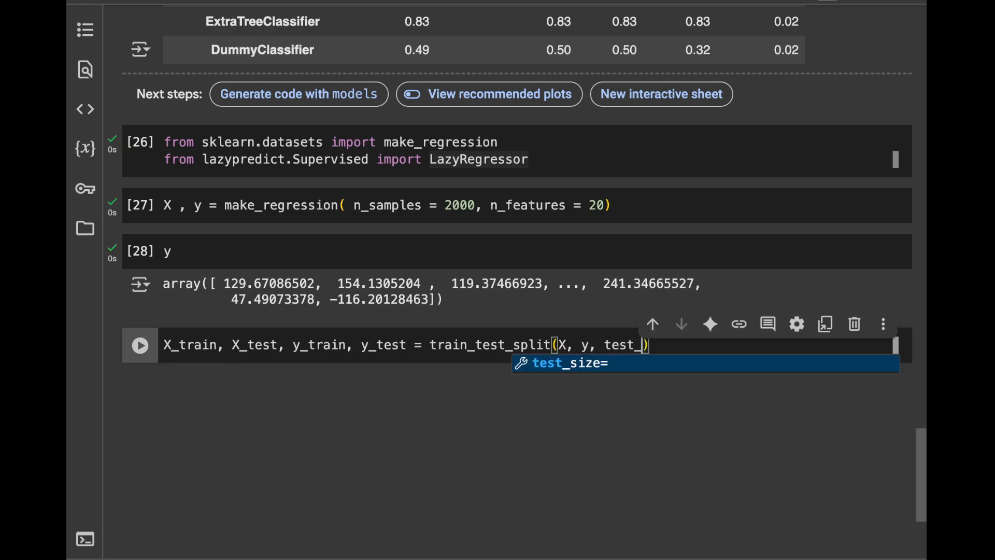
text(size = 0.25)
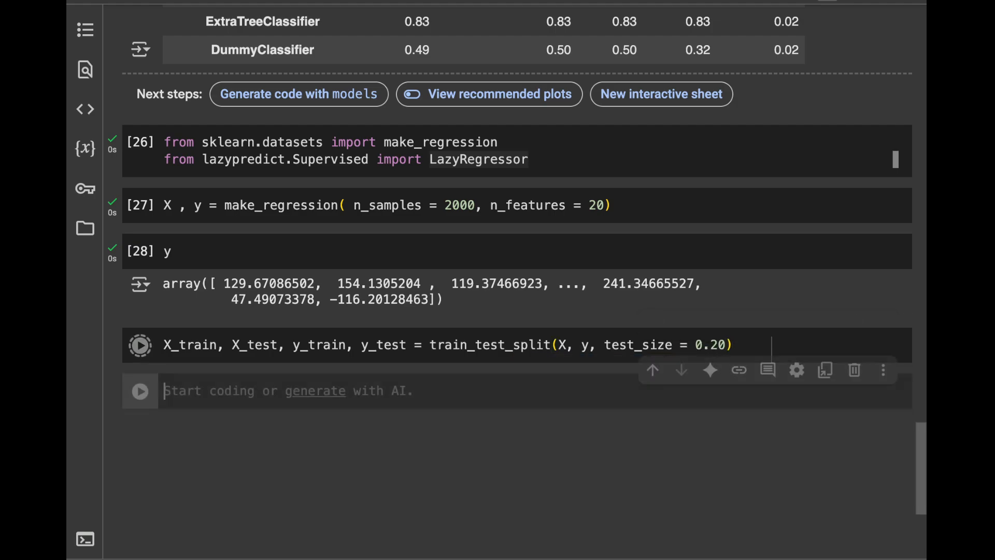
Check len(X_test) to confirm the test set has 400 rows.
click(140, 344)
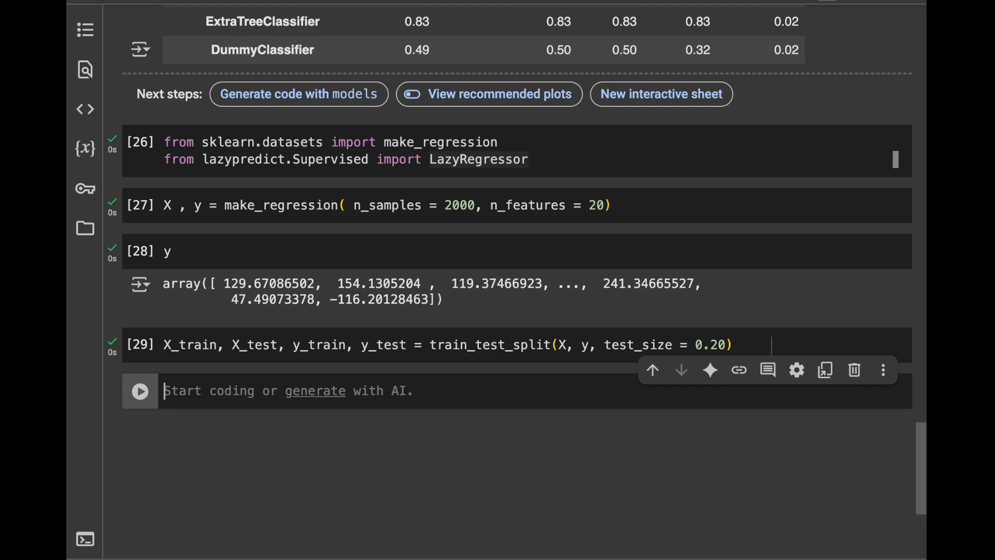
text(len(X_))
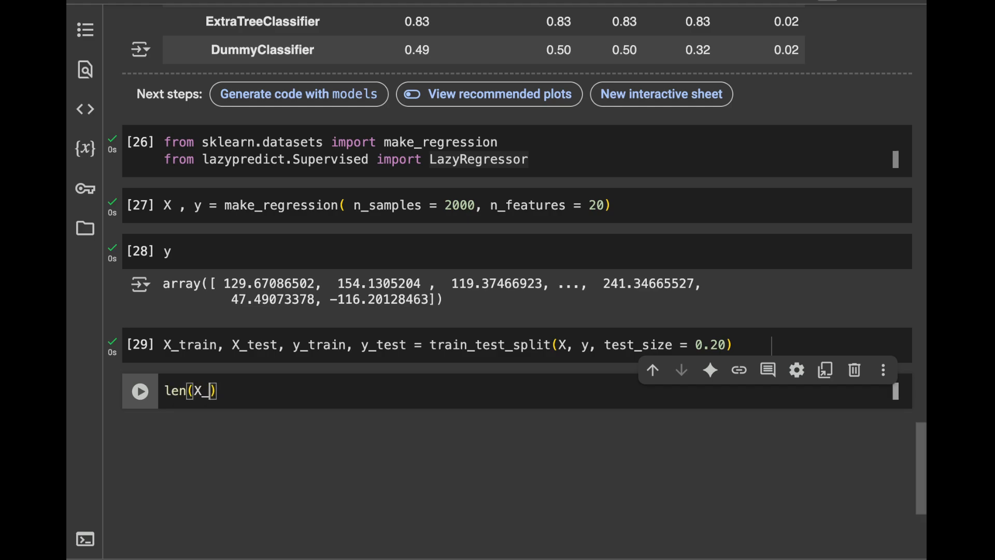
text(test)
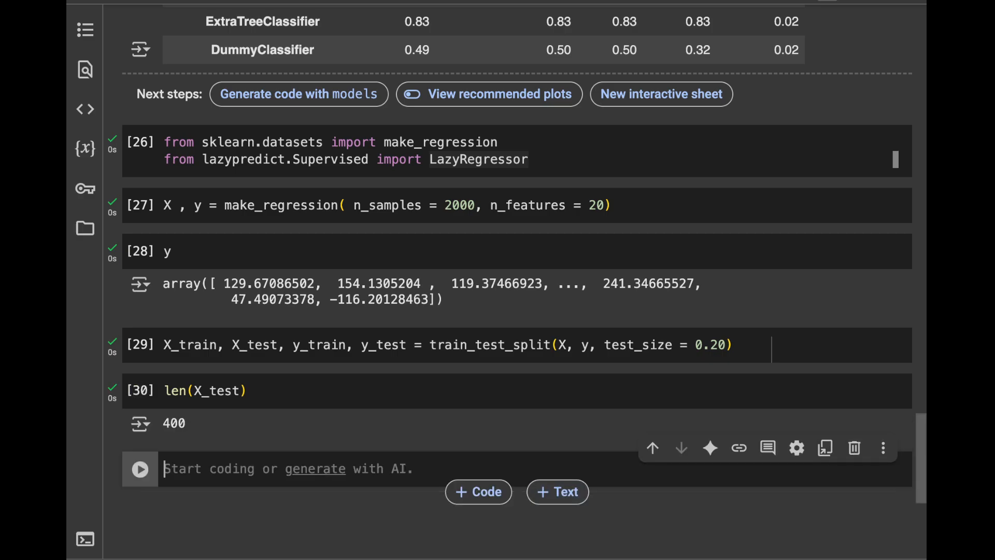
Create regressor = LazyRegressor().
scroll(down, 3)
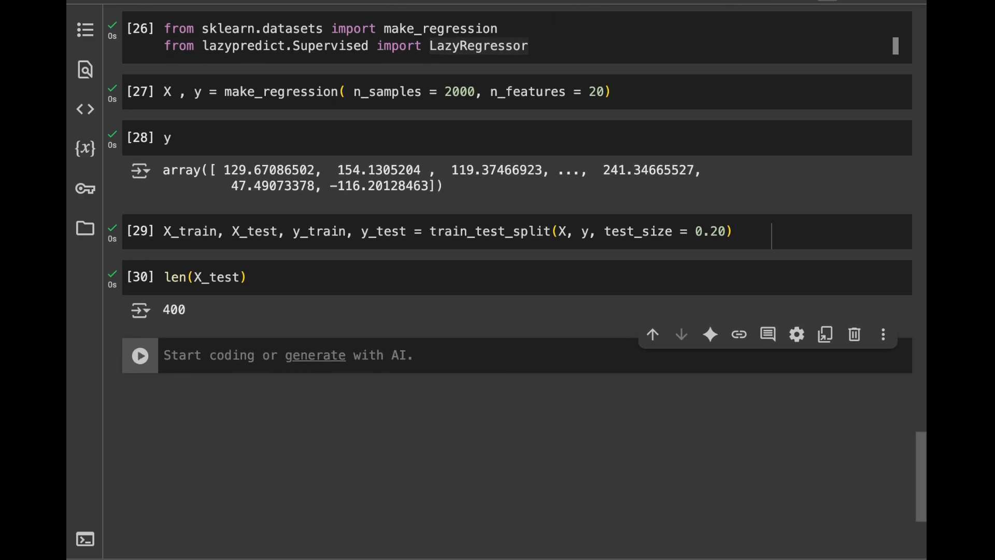
text(regressor = Lazy)
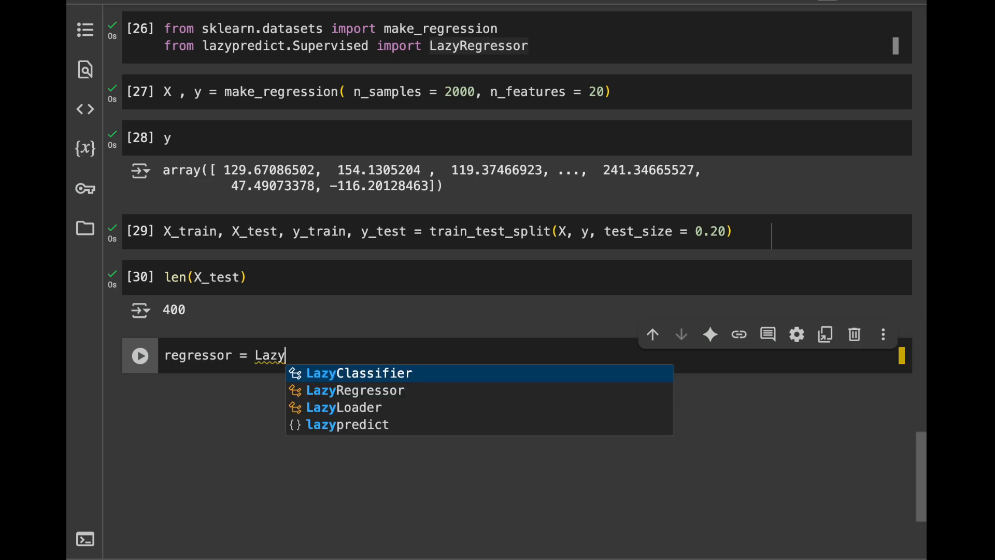
click(354, 390)
text(mod)
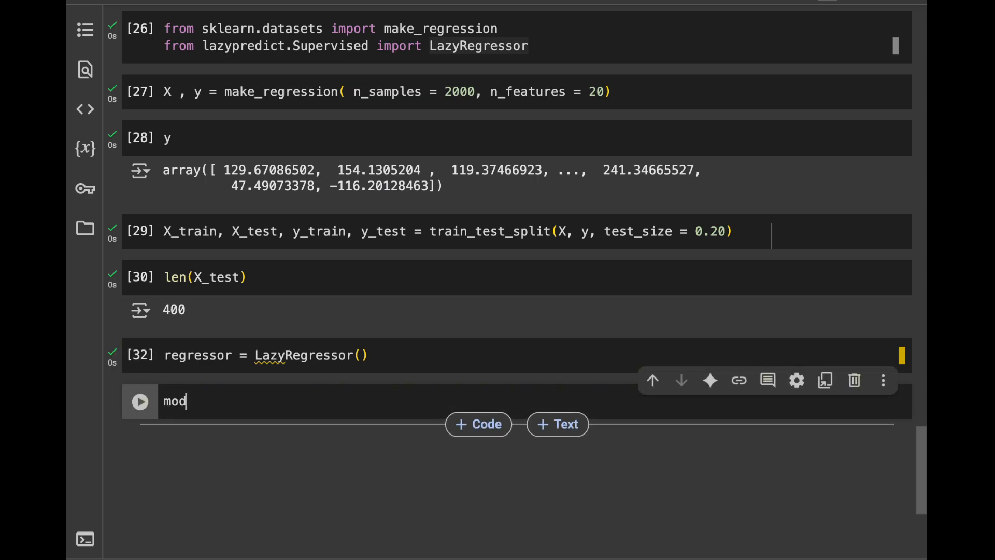
Fit models, _ = regressor.fit(X_train, X_test, y_train, y_test) and display the models leaderboard.
text(els)
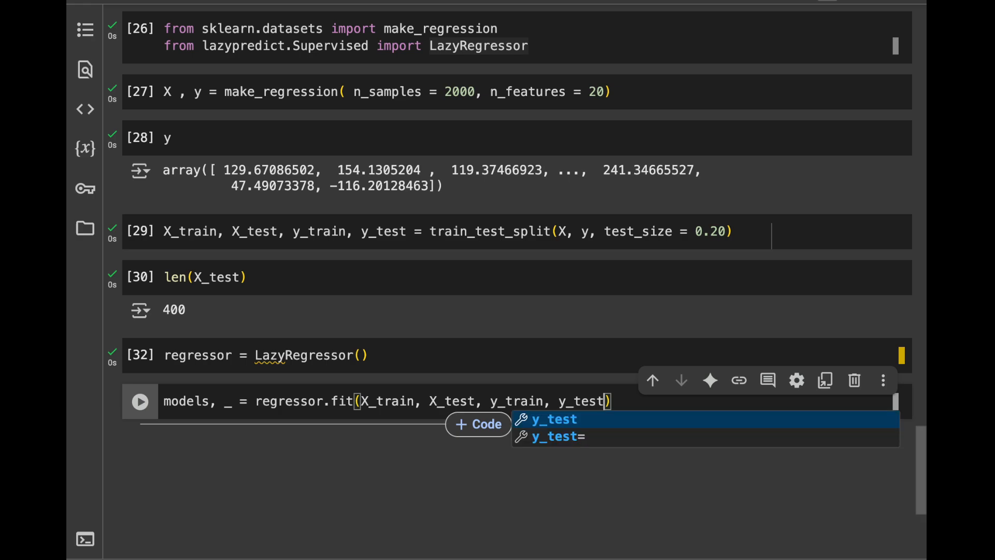
click(139, 401)
text(models)
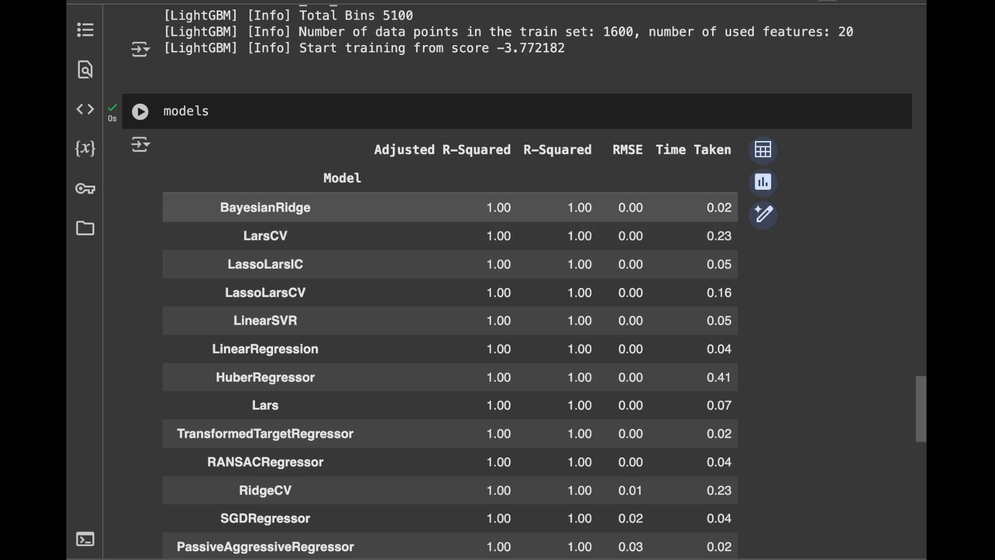
scroll(down, 3)
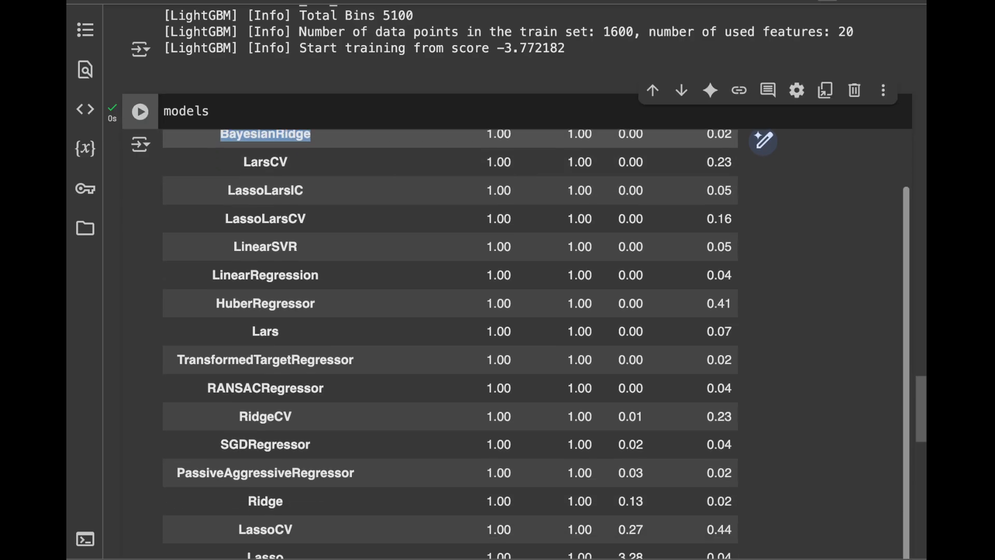
scroll(down, 3)
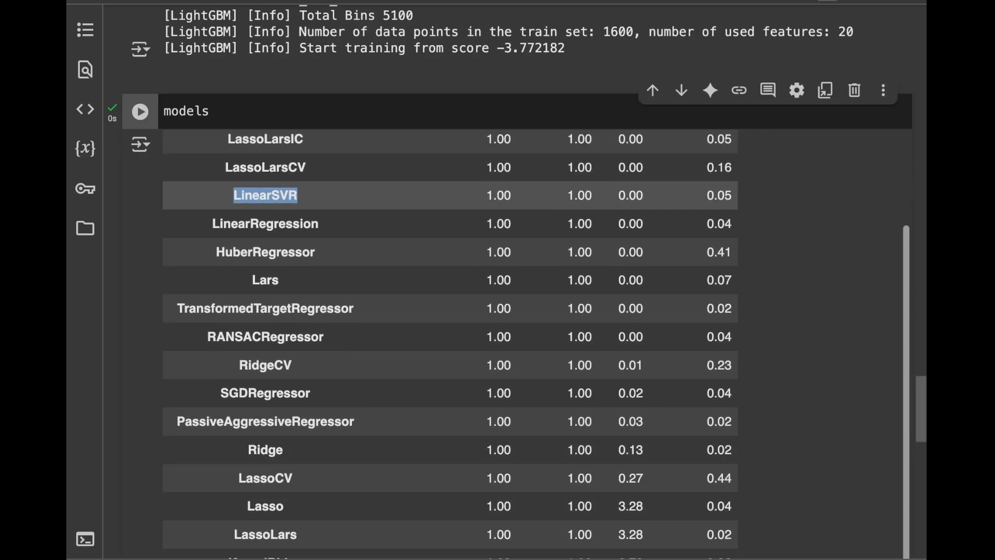
scroll(down, 3)
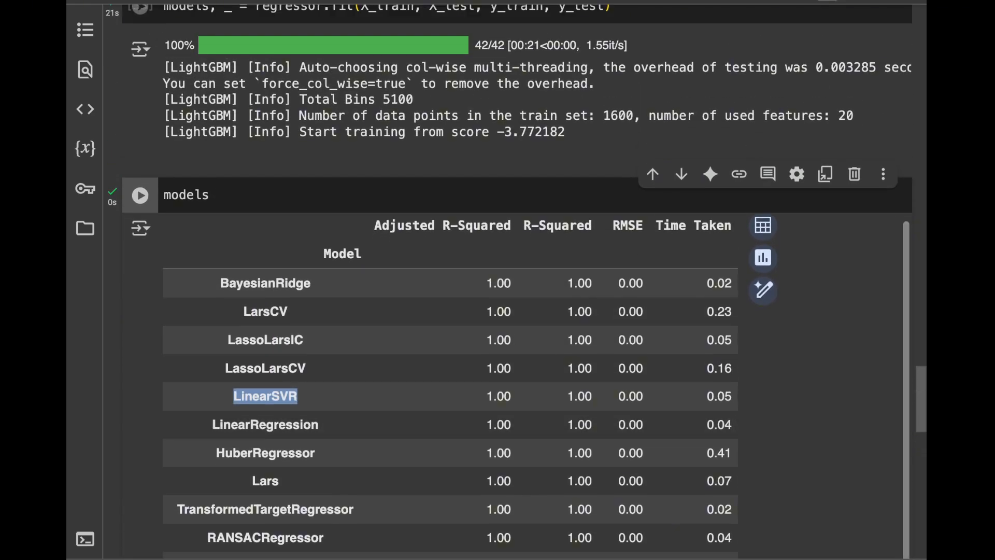
scroll(down, 3)
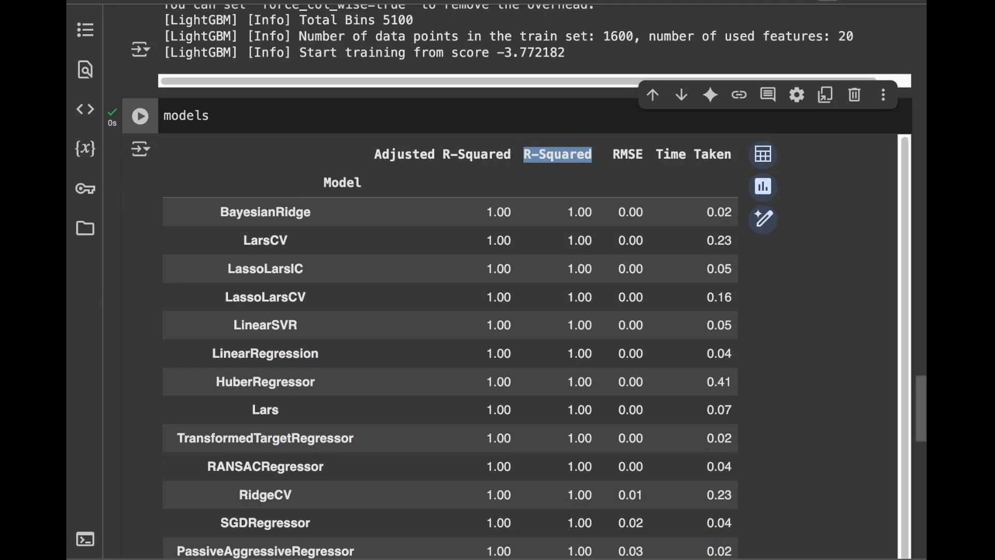
click(442, 154)
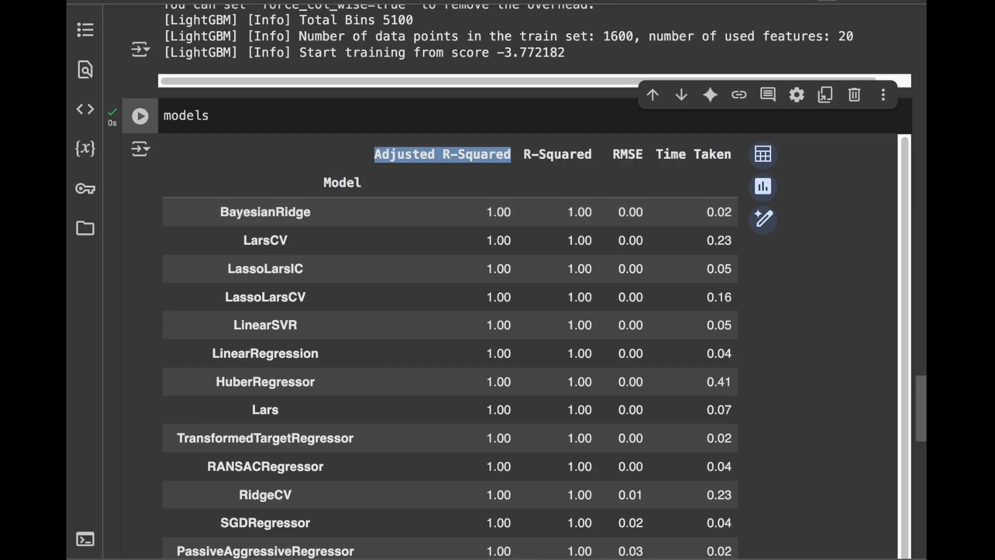
scroll(down, 3)
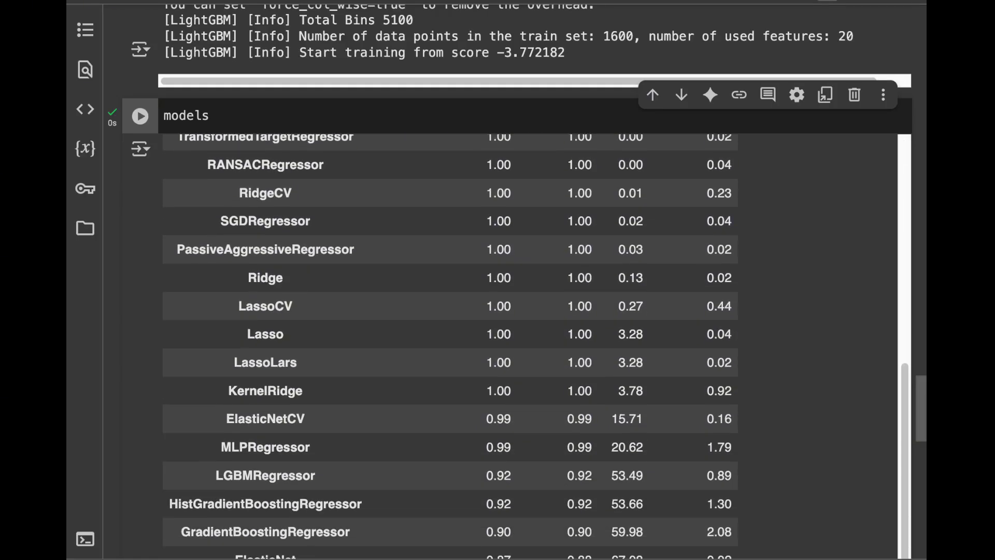
scroll(down, 3)
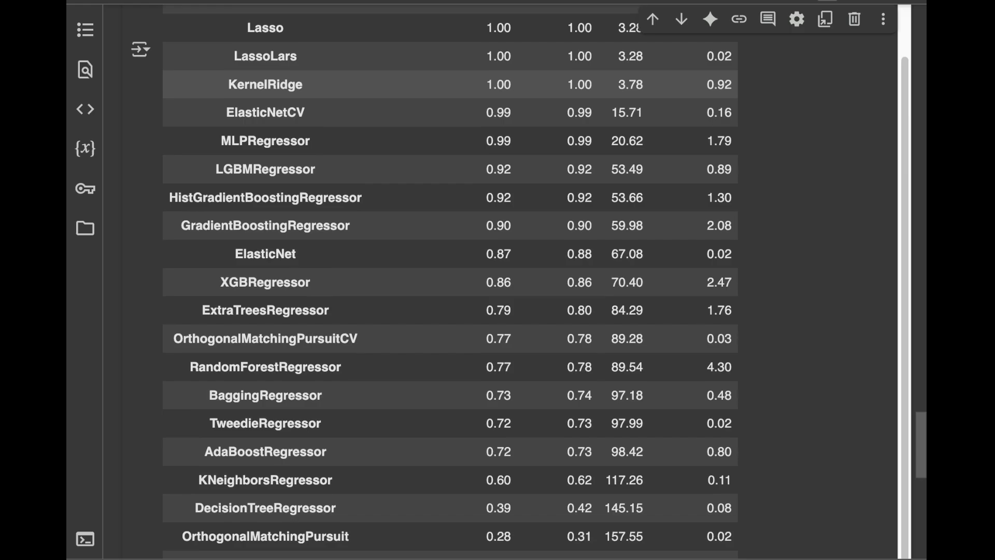
scroll(down, 3)
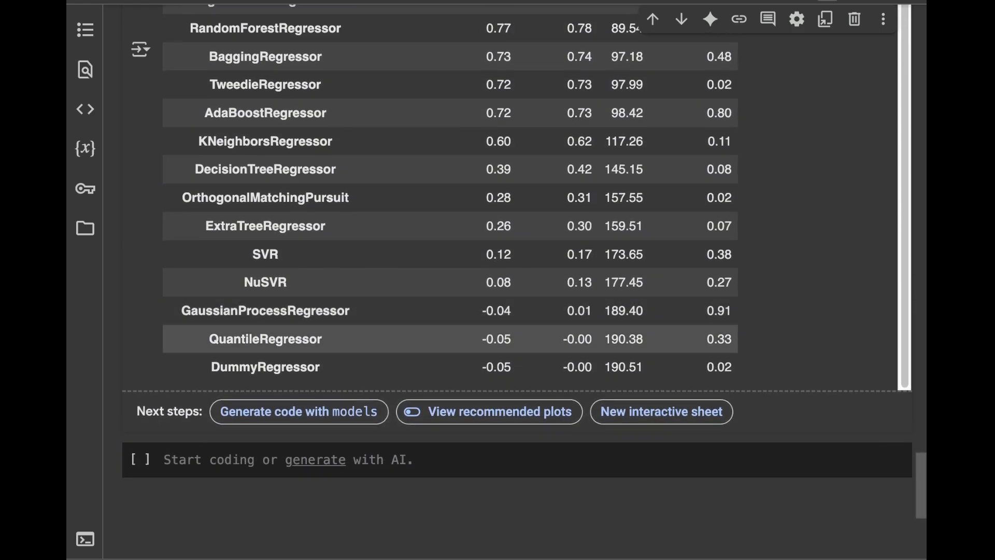